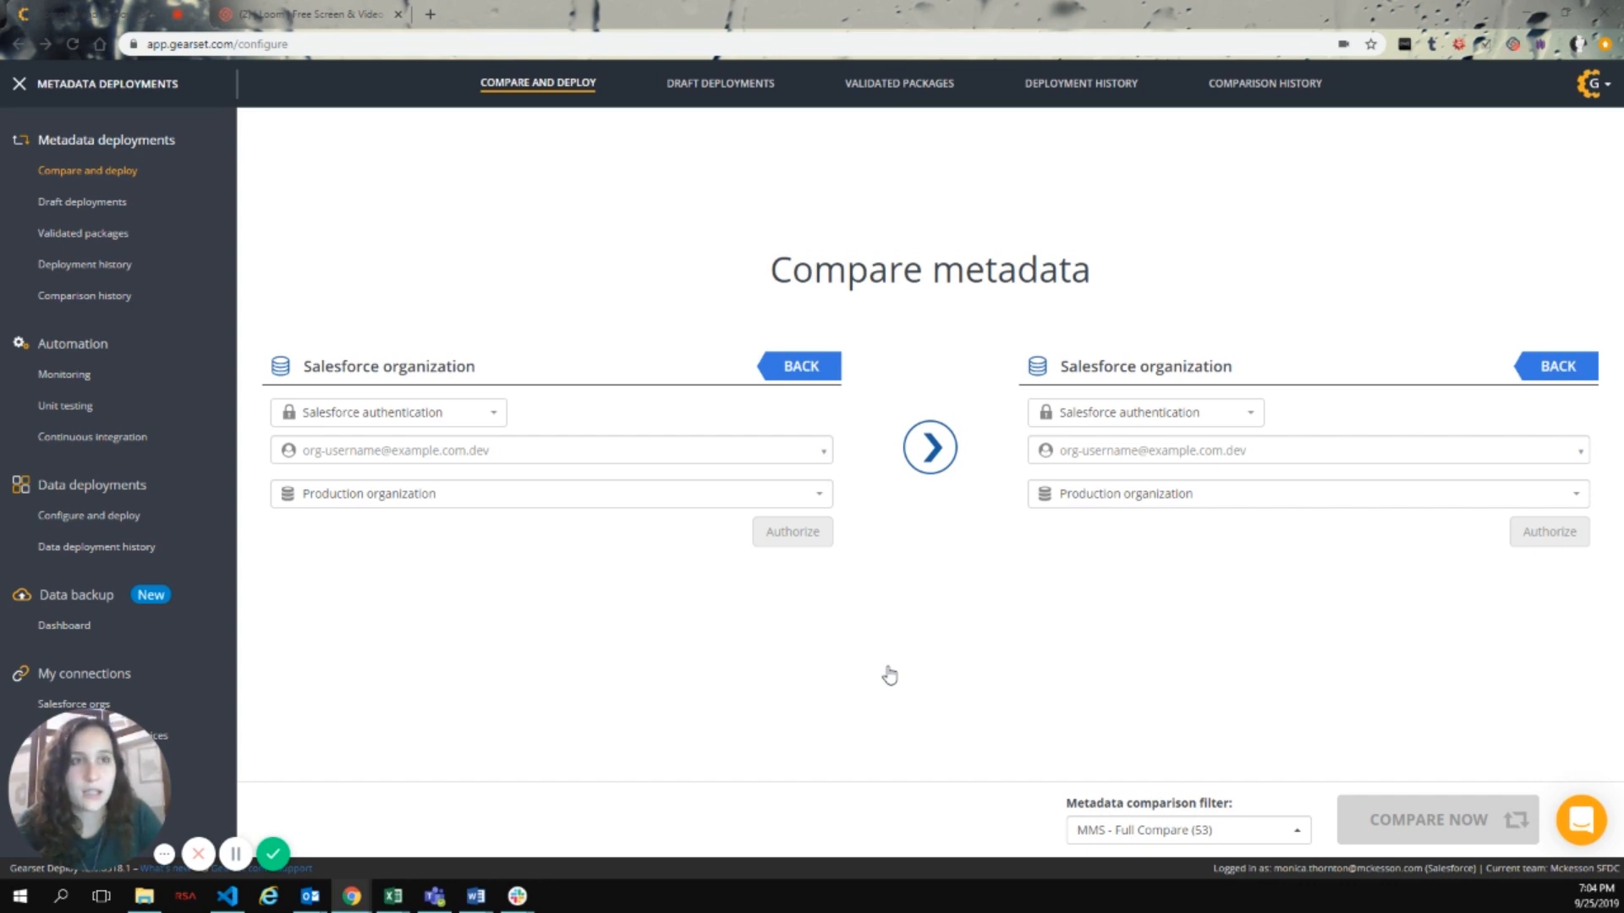
pyautogui.moveTo(98, 473)
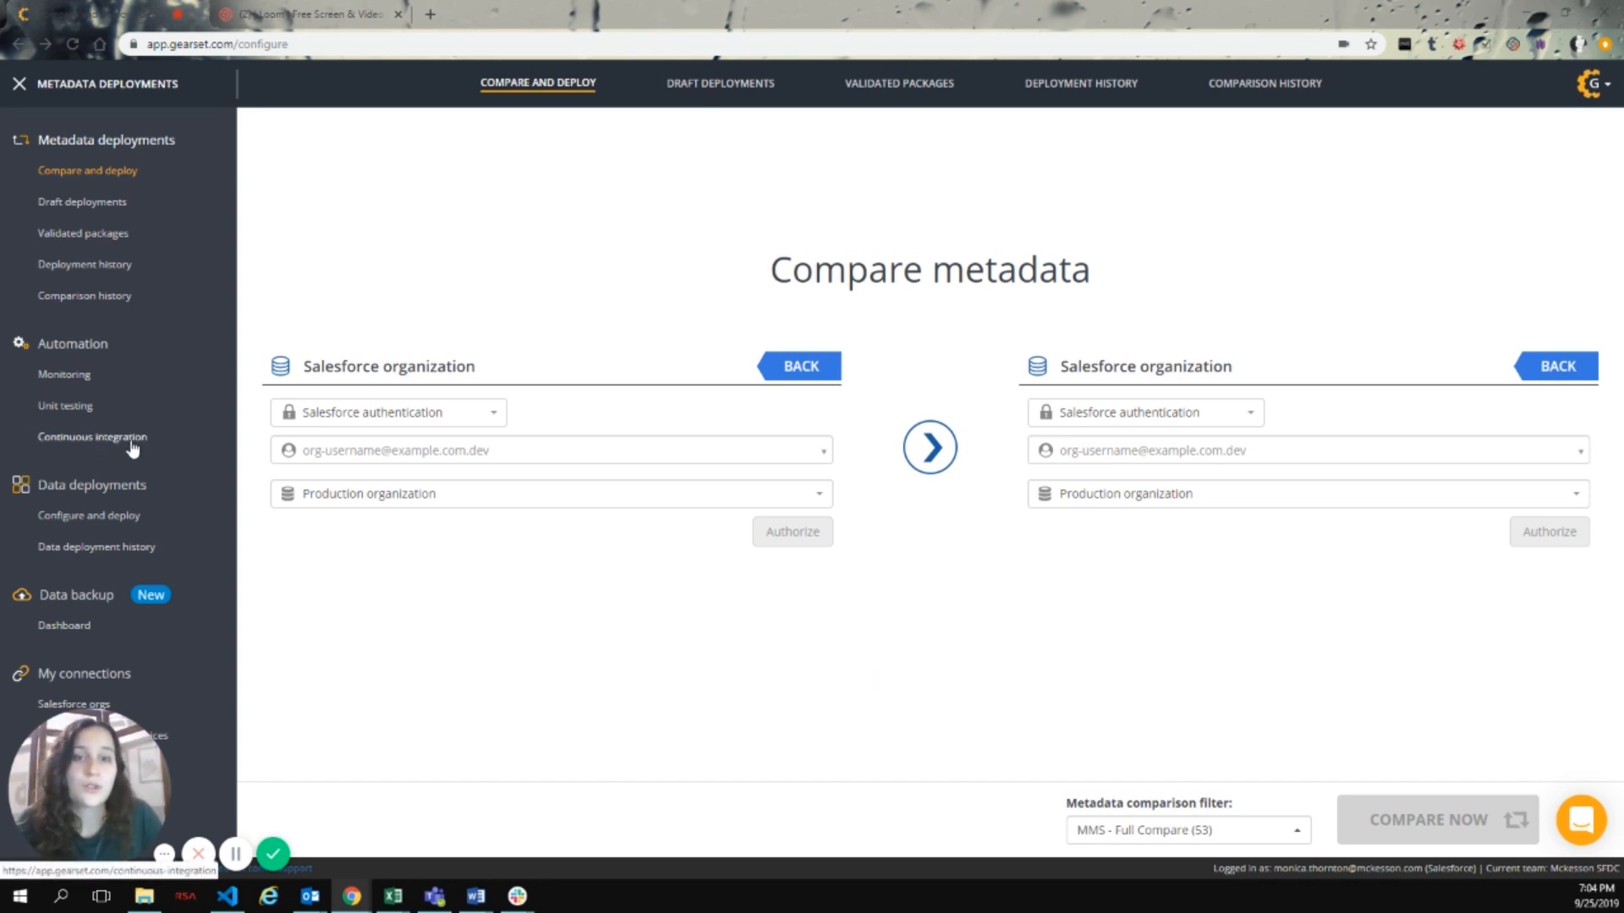
pyautogui.moveTo(152, 445)
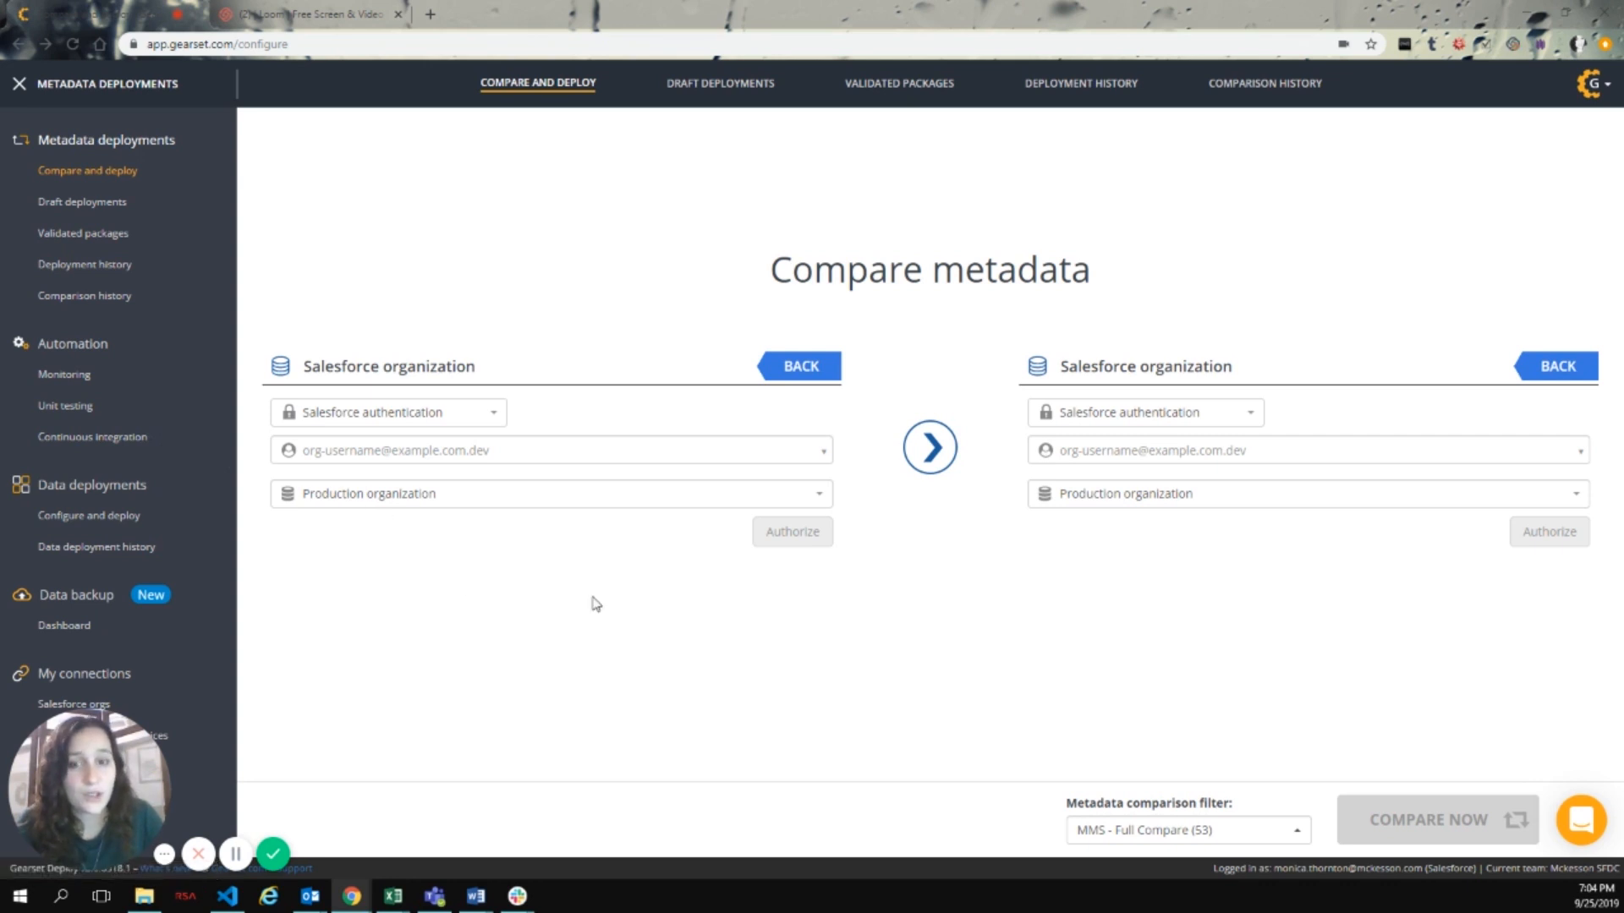
pyautogui.moveTo(602, 615)
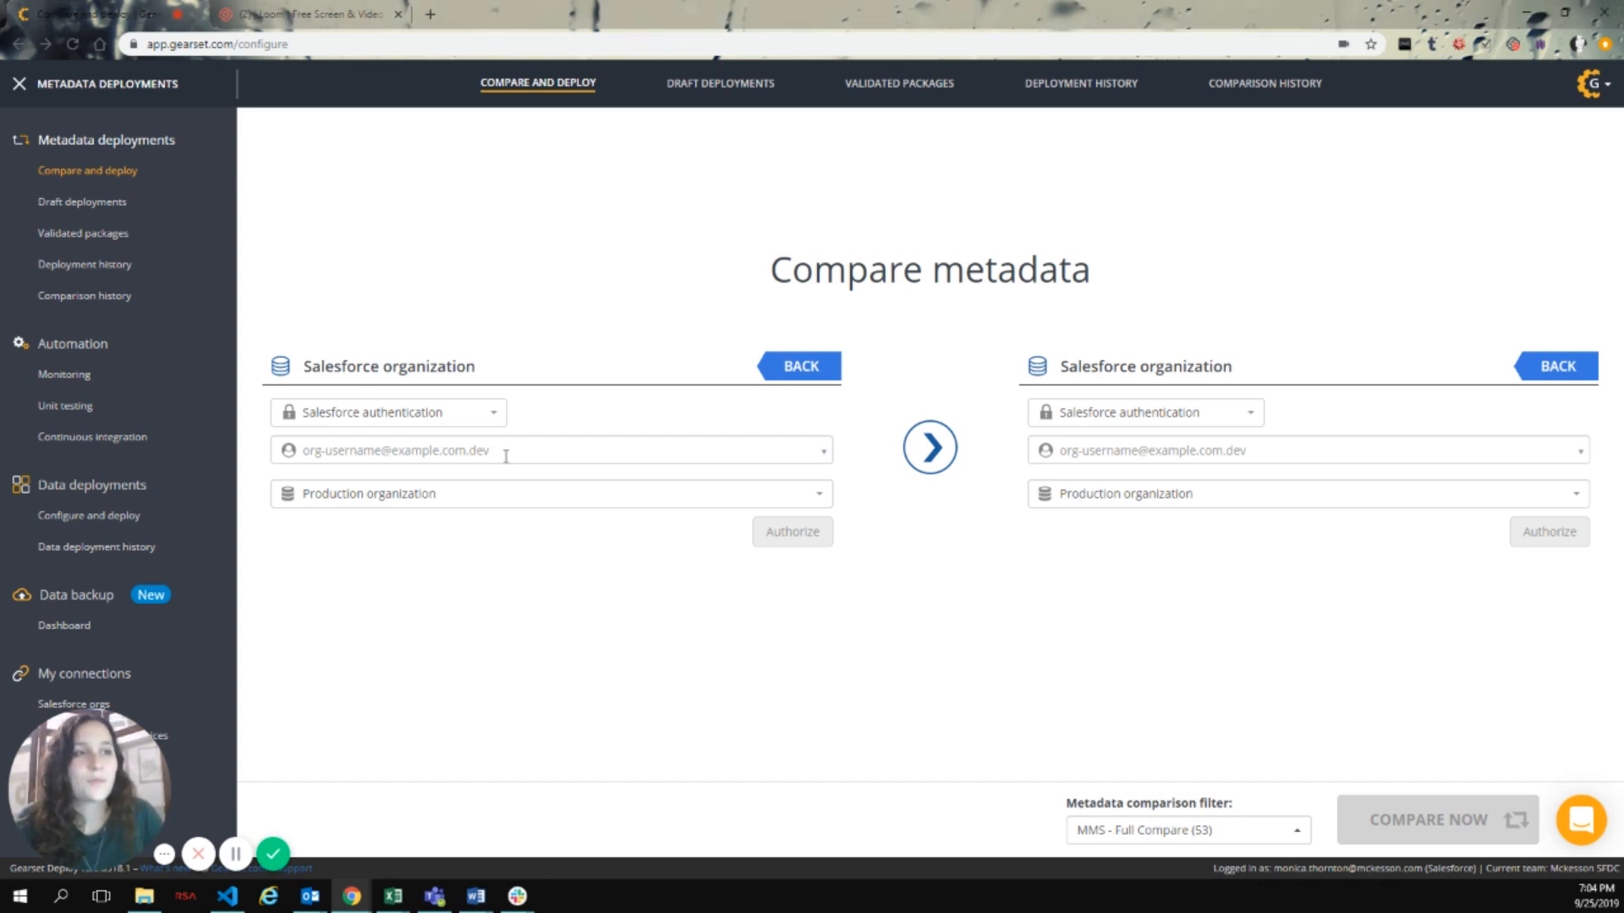
# Choose the Stage Demo org as source and the Demo Prod org as target by filtering on 'de'
pyautogui.click(549, 450)
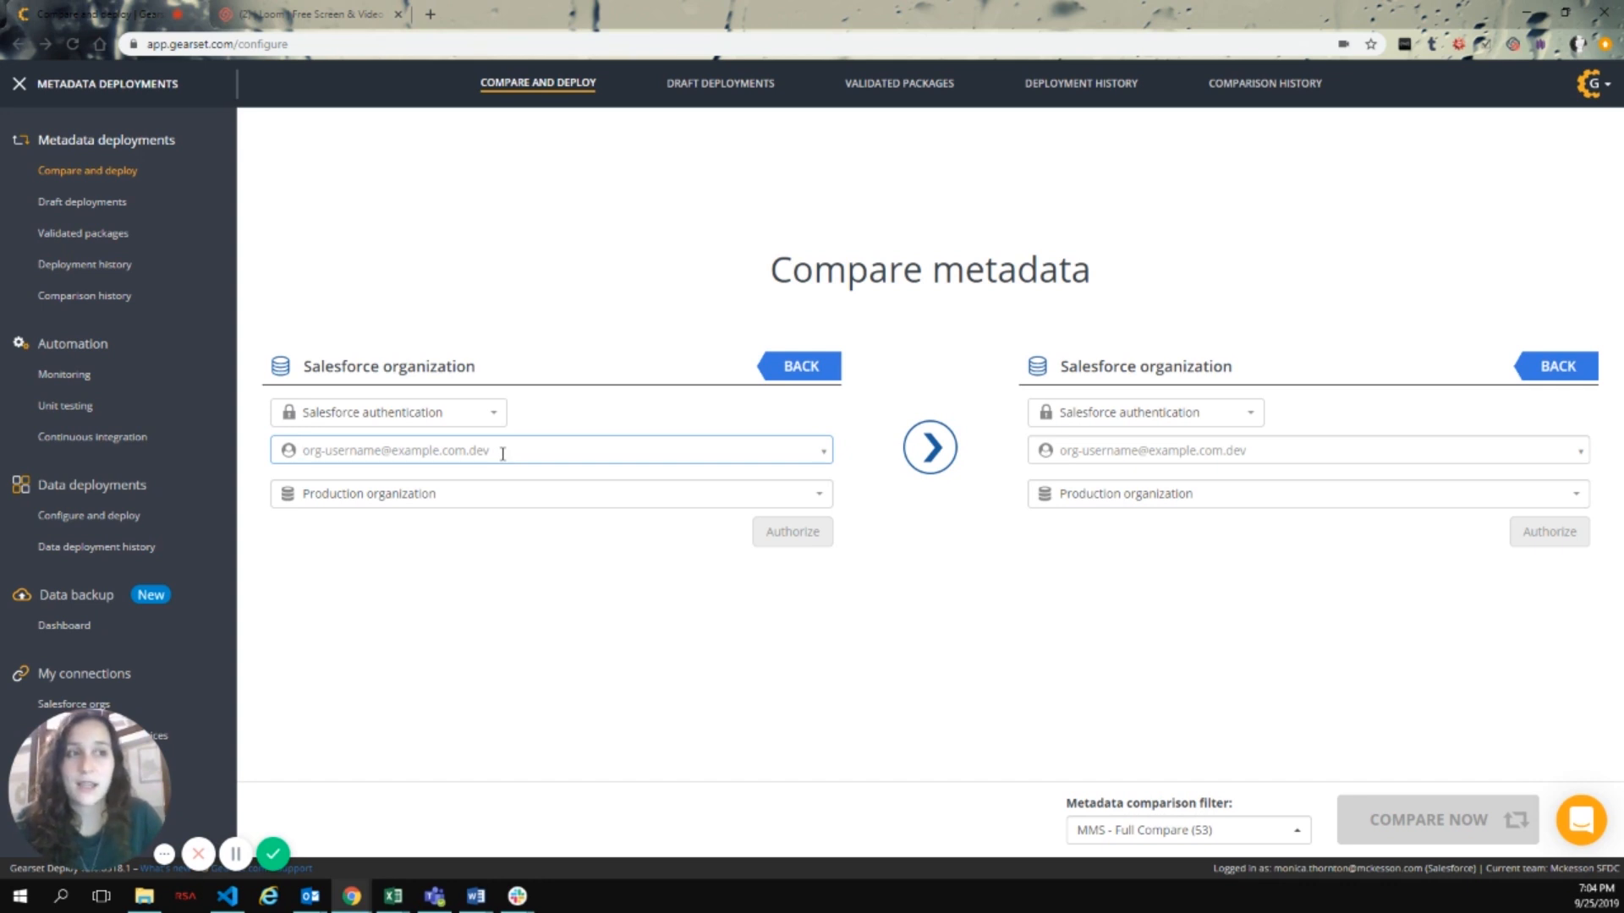
pyautogui.write('de')
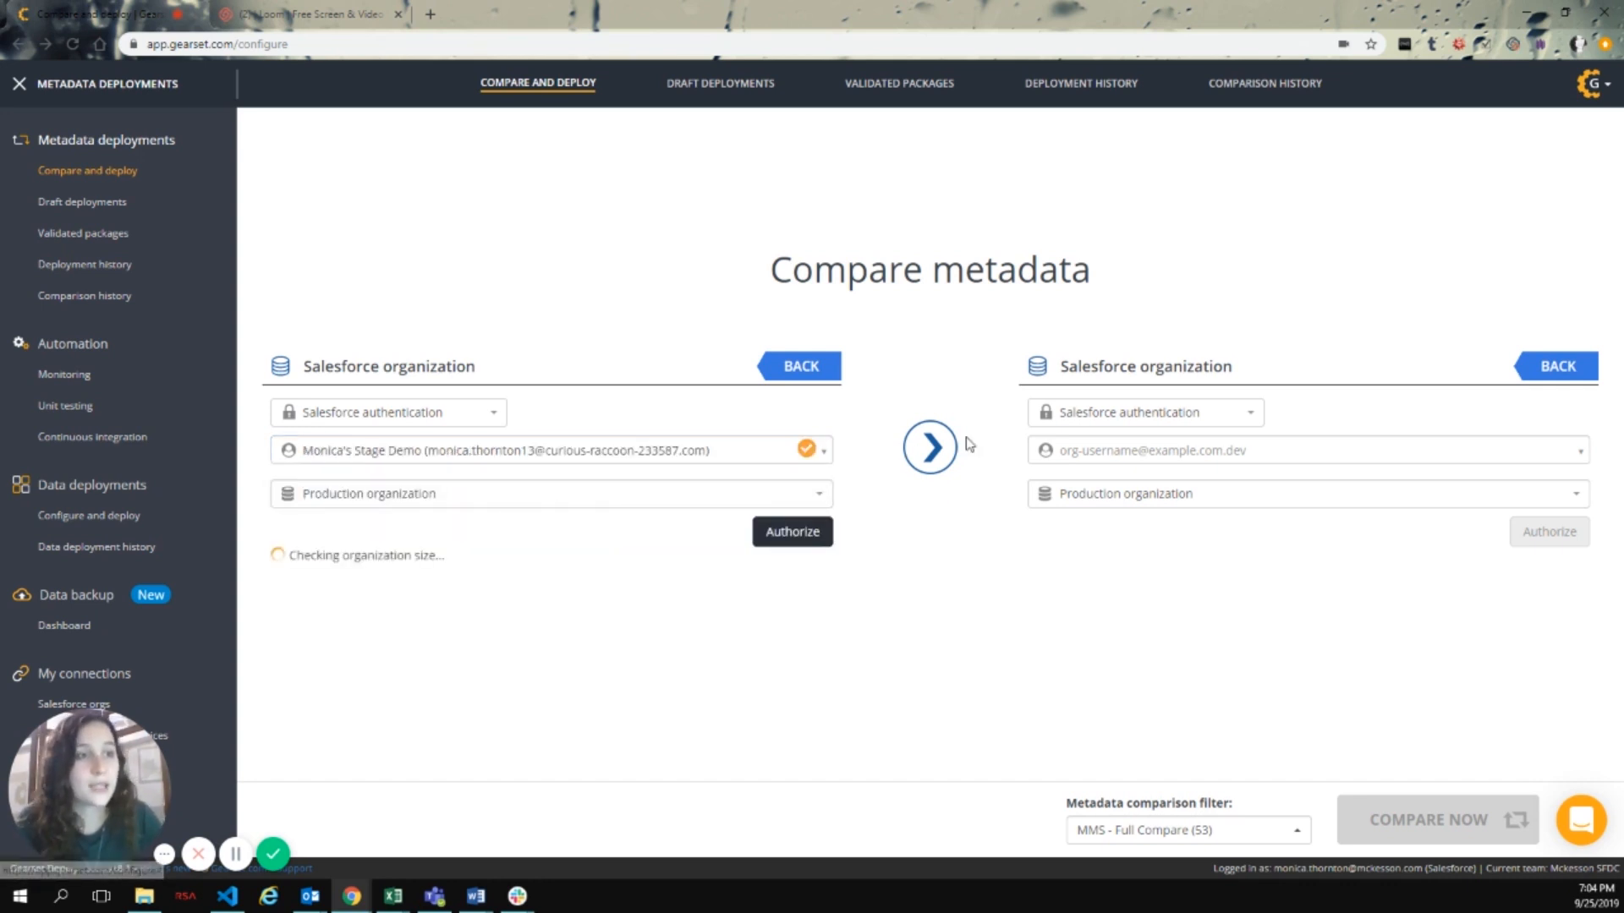
pyautogui.write('de')
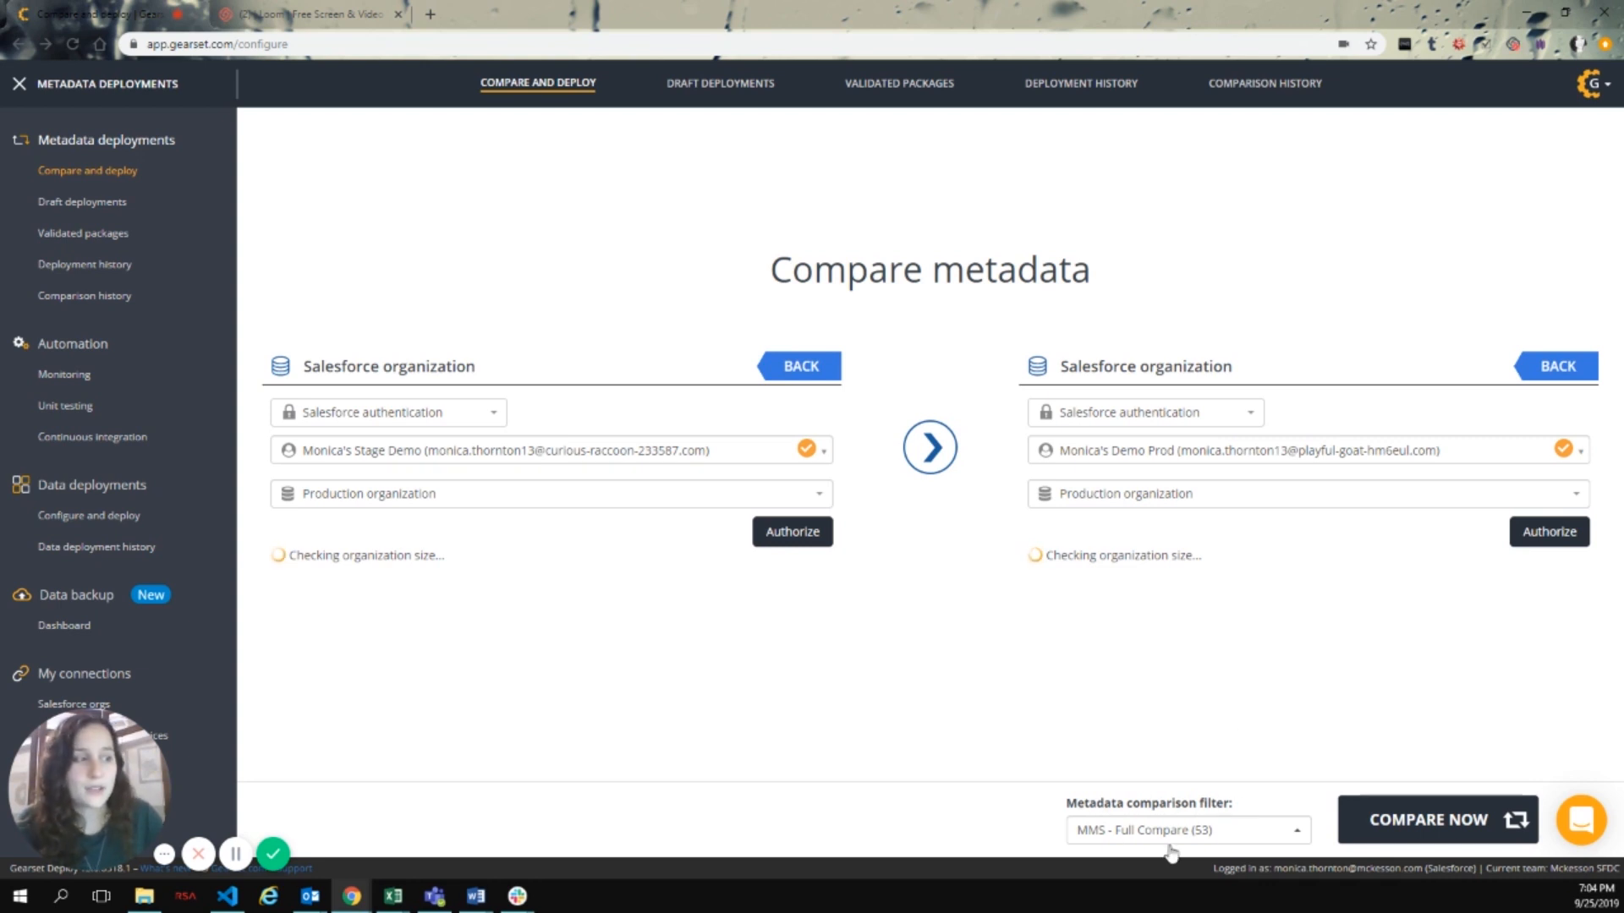
pyautogui.moveTo(1168, 757)
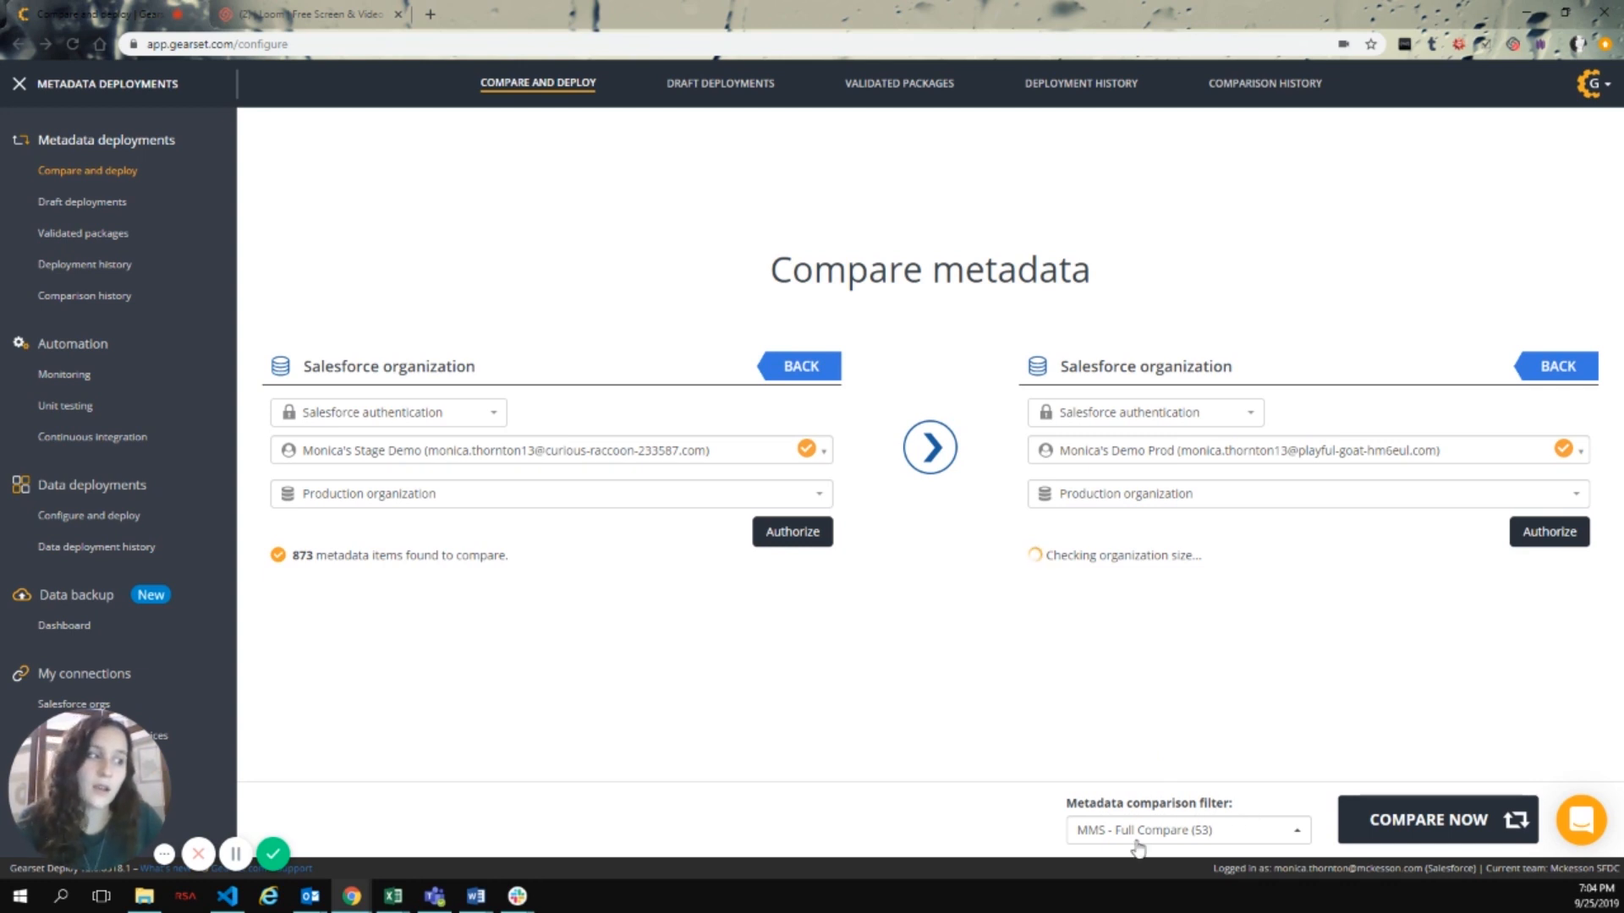
pyautogui.moveTo(1135, 757)
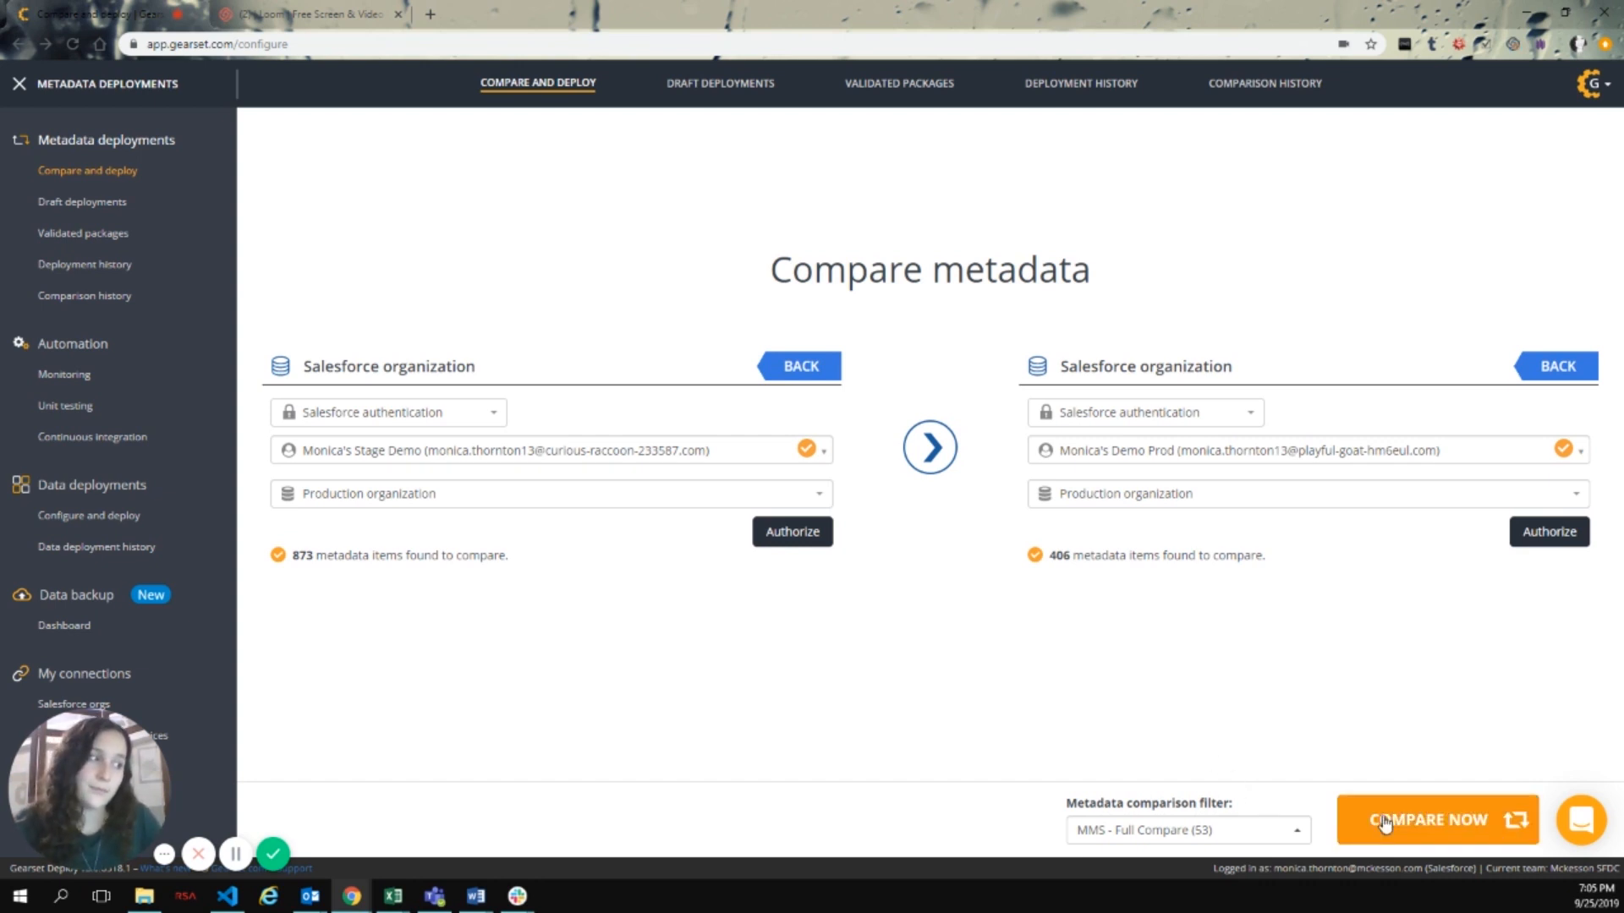
# Start the metadata comparison between the staging source and production target
pyautogui.click(1436, 818)
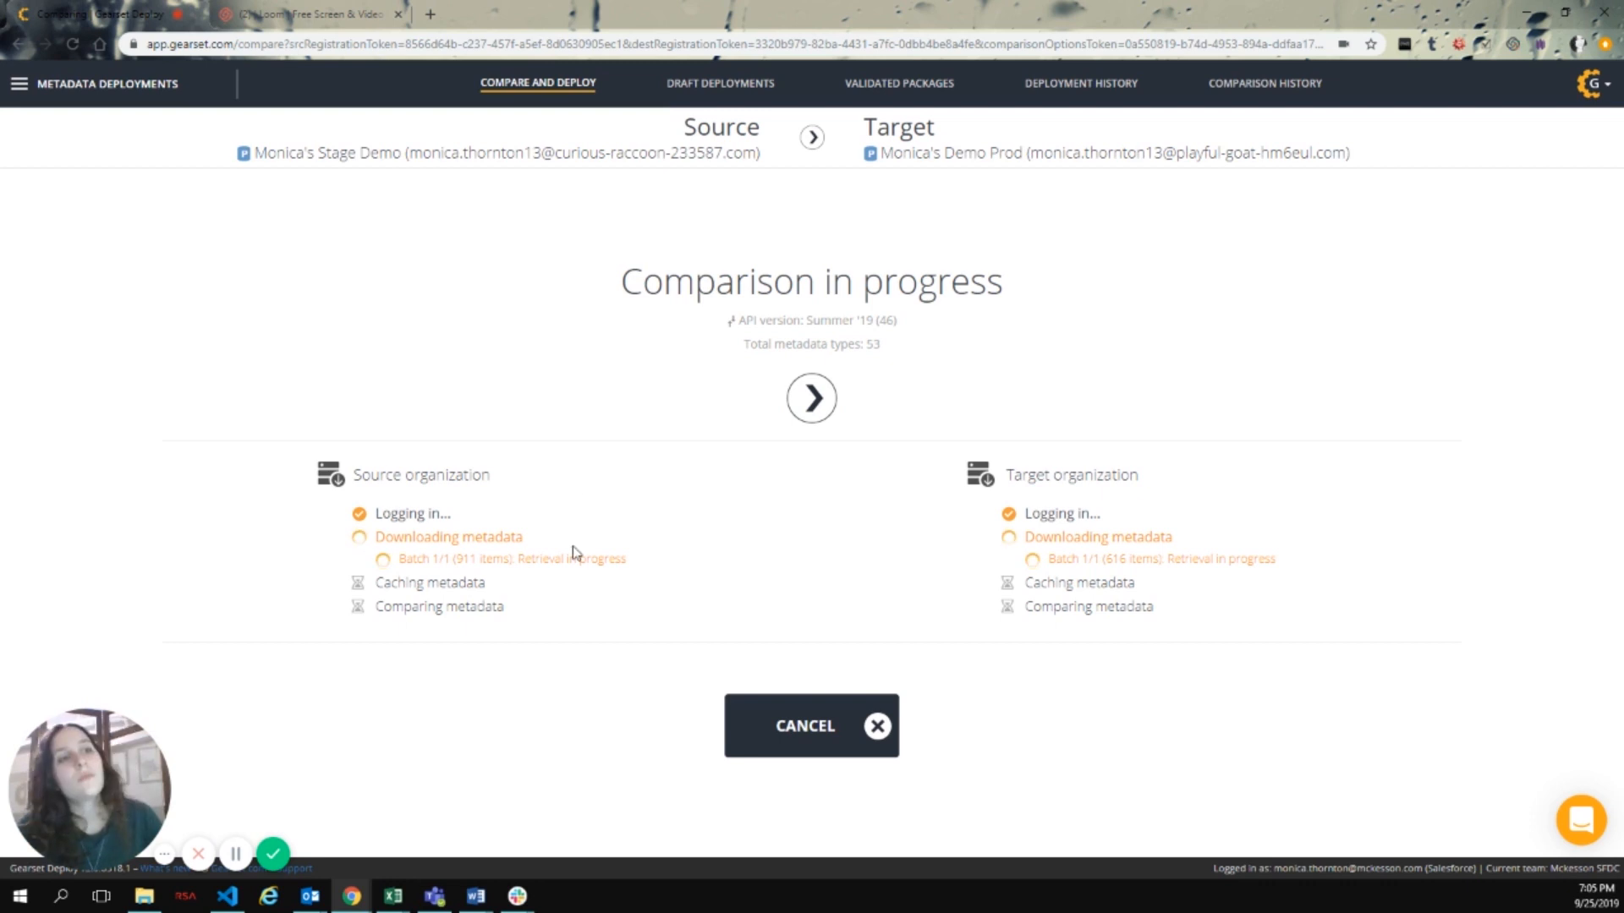
pyautogui.moveTo(620, 519)
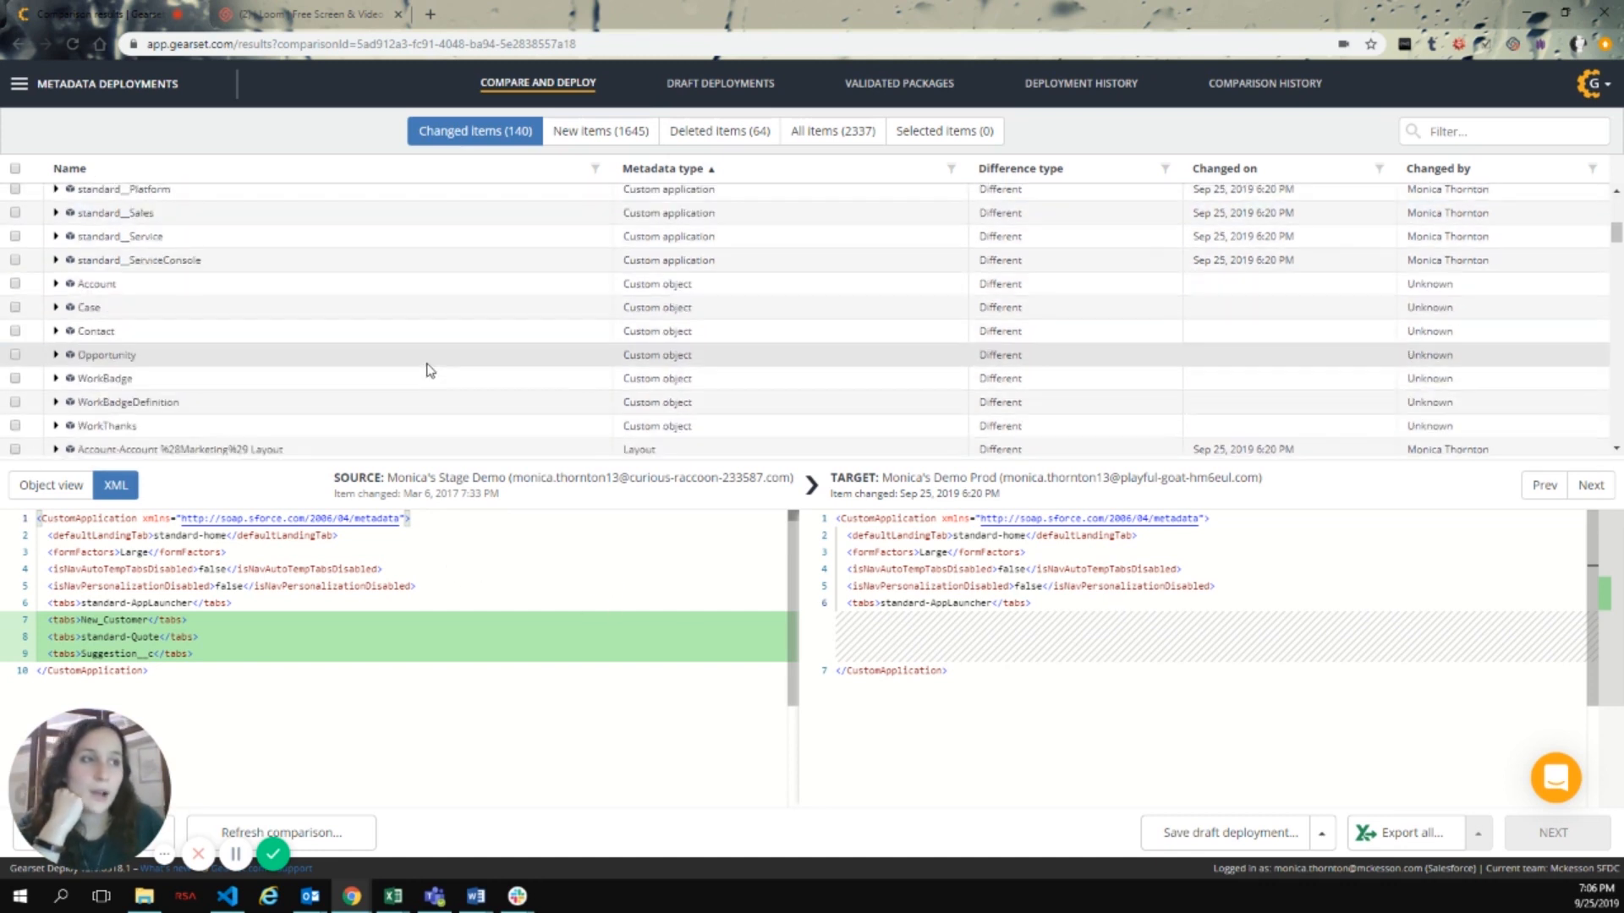
# Inspect an account layout's XML diff among the changed items, then list the 1645 new items
pyautogui.scroll(-3)
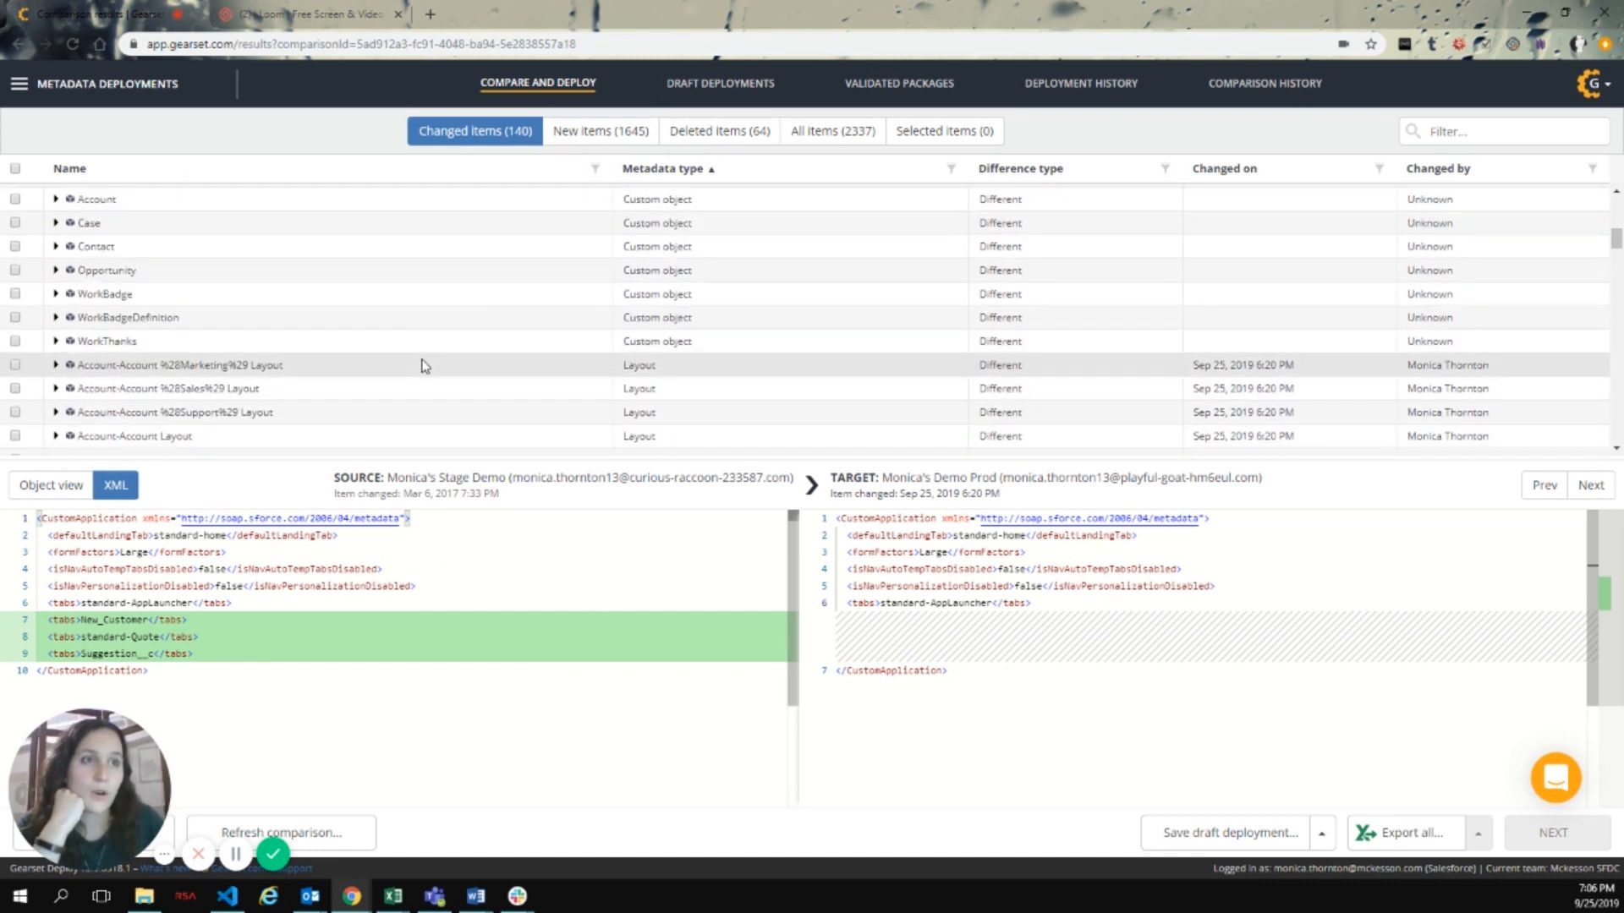
pyautogui.click(176, 366)
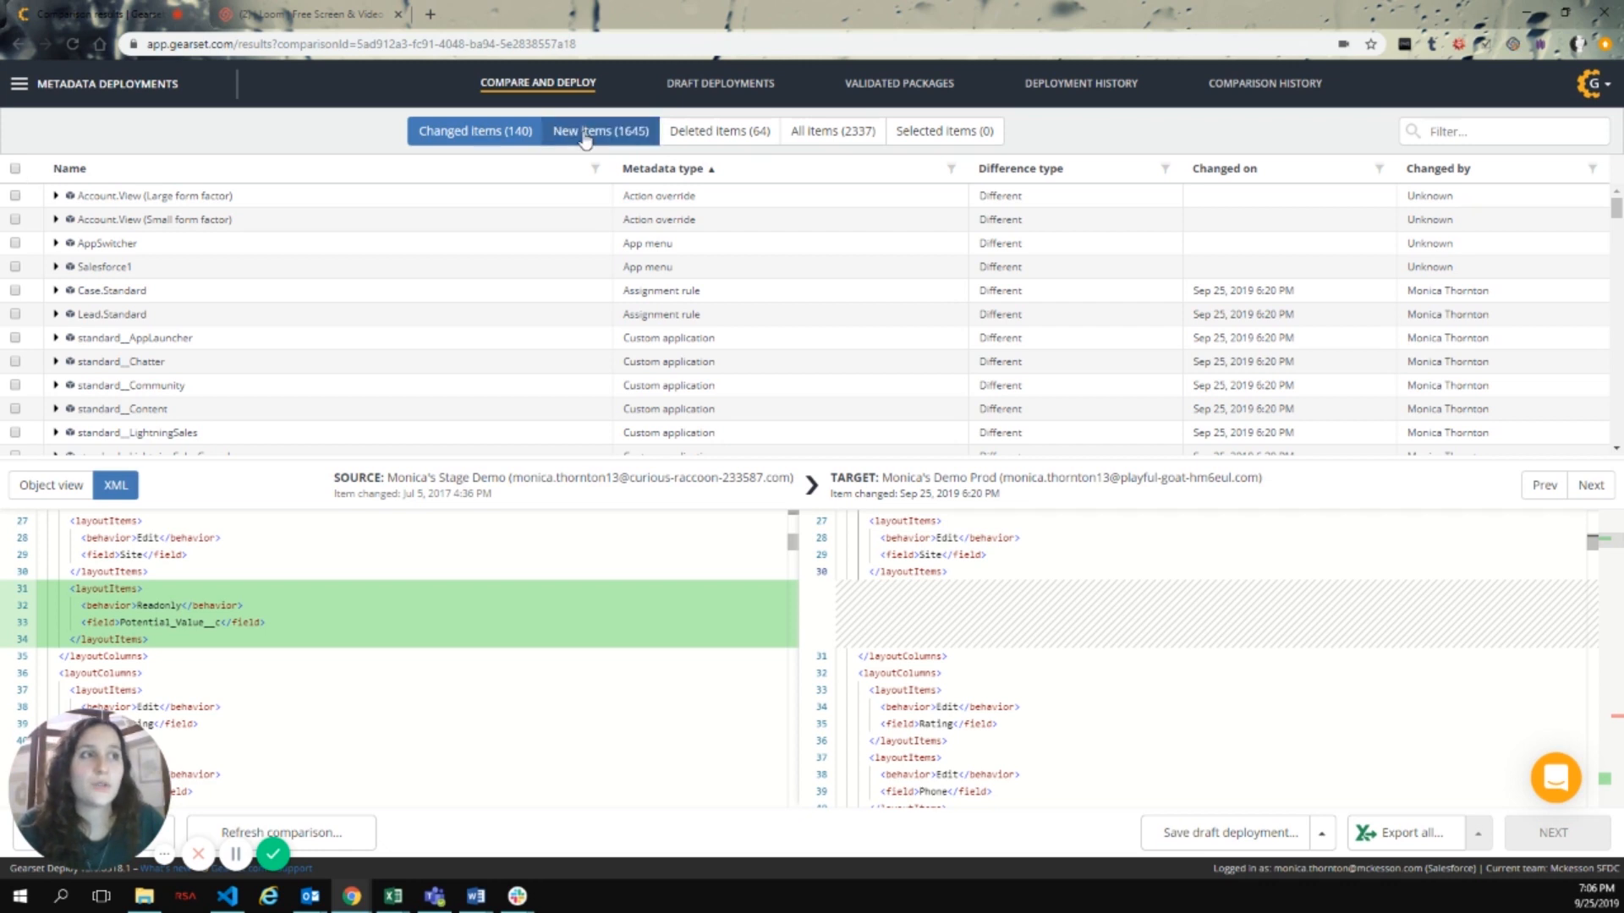
pyautogui.click(719, 130)
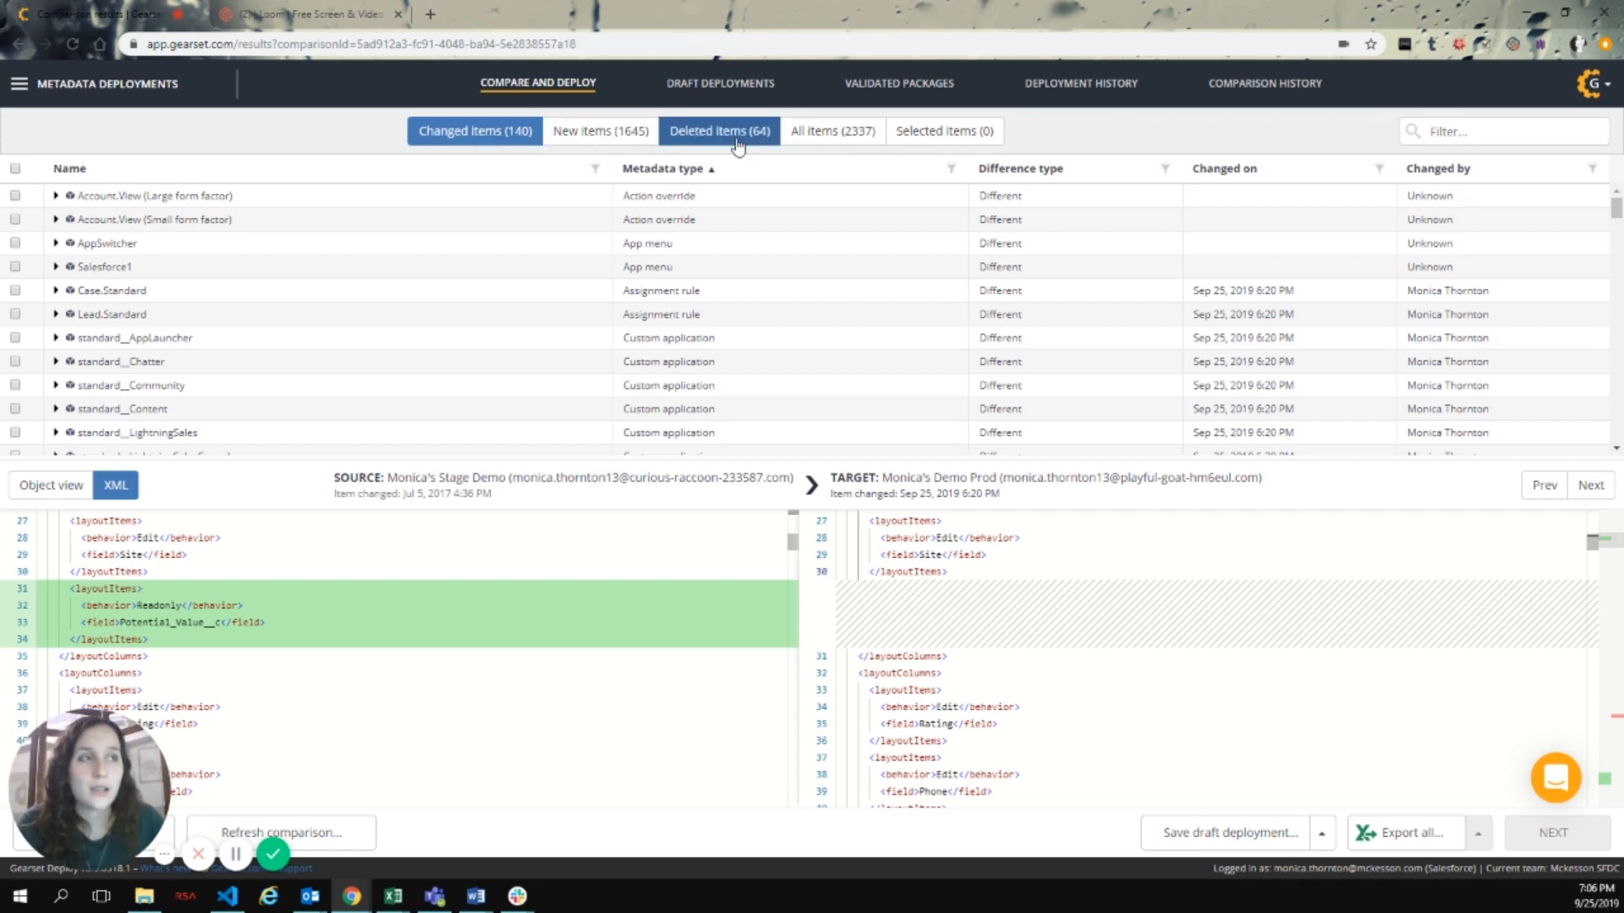
pyautogui.click(599, 130)
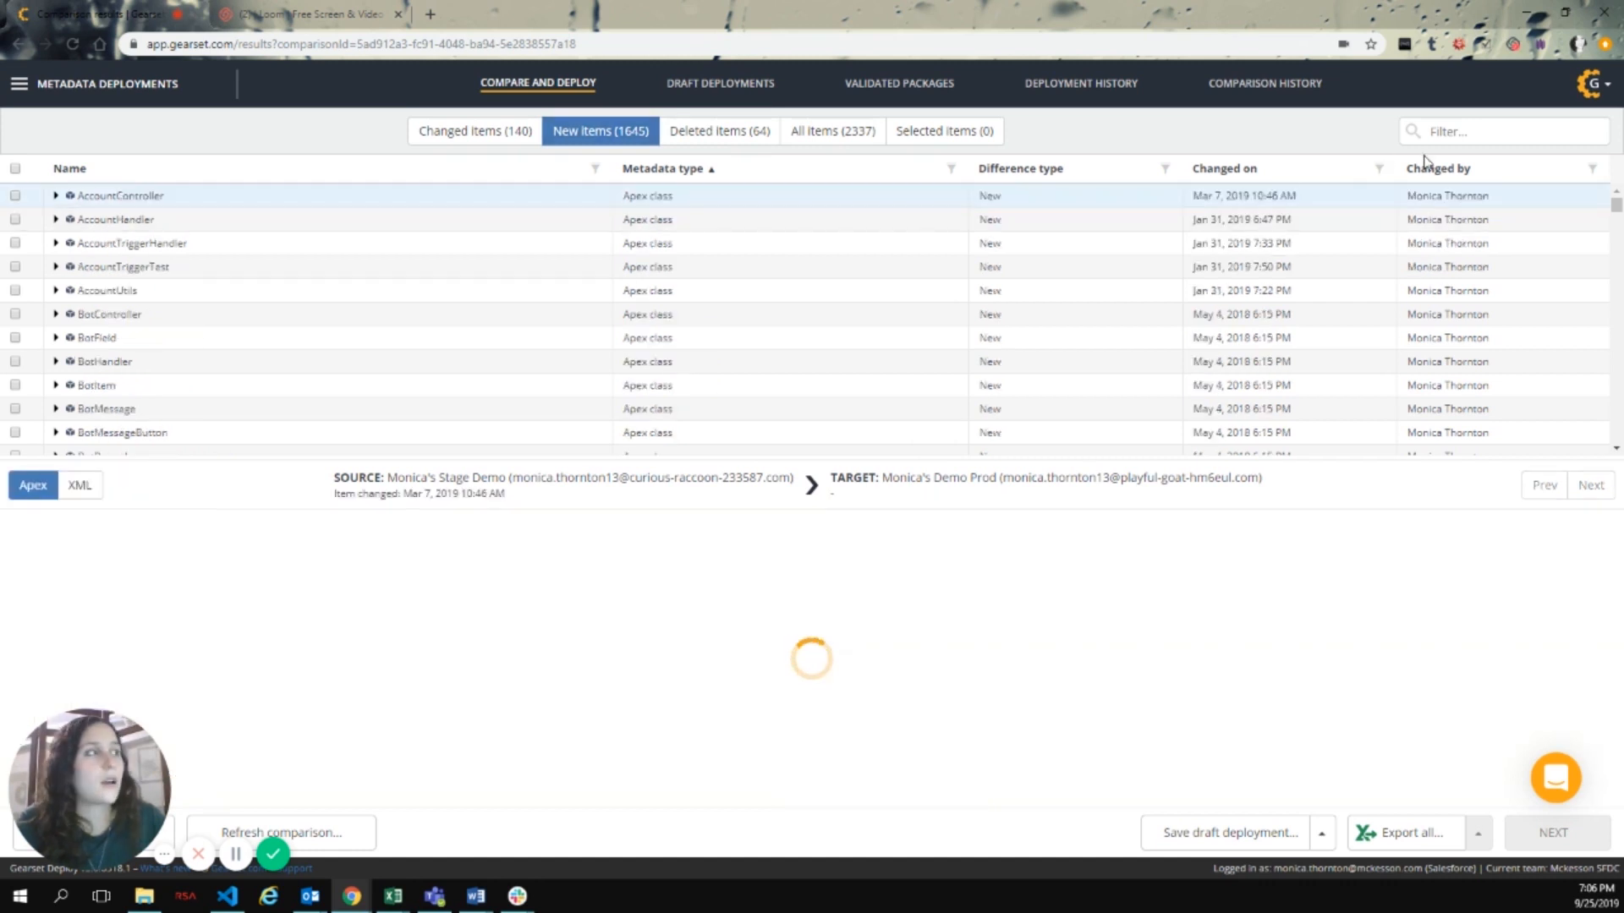
# Filter on 'bus' and select the new Business_Plan object, layout and layout permissions
pyautogui.write('bus')
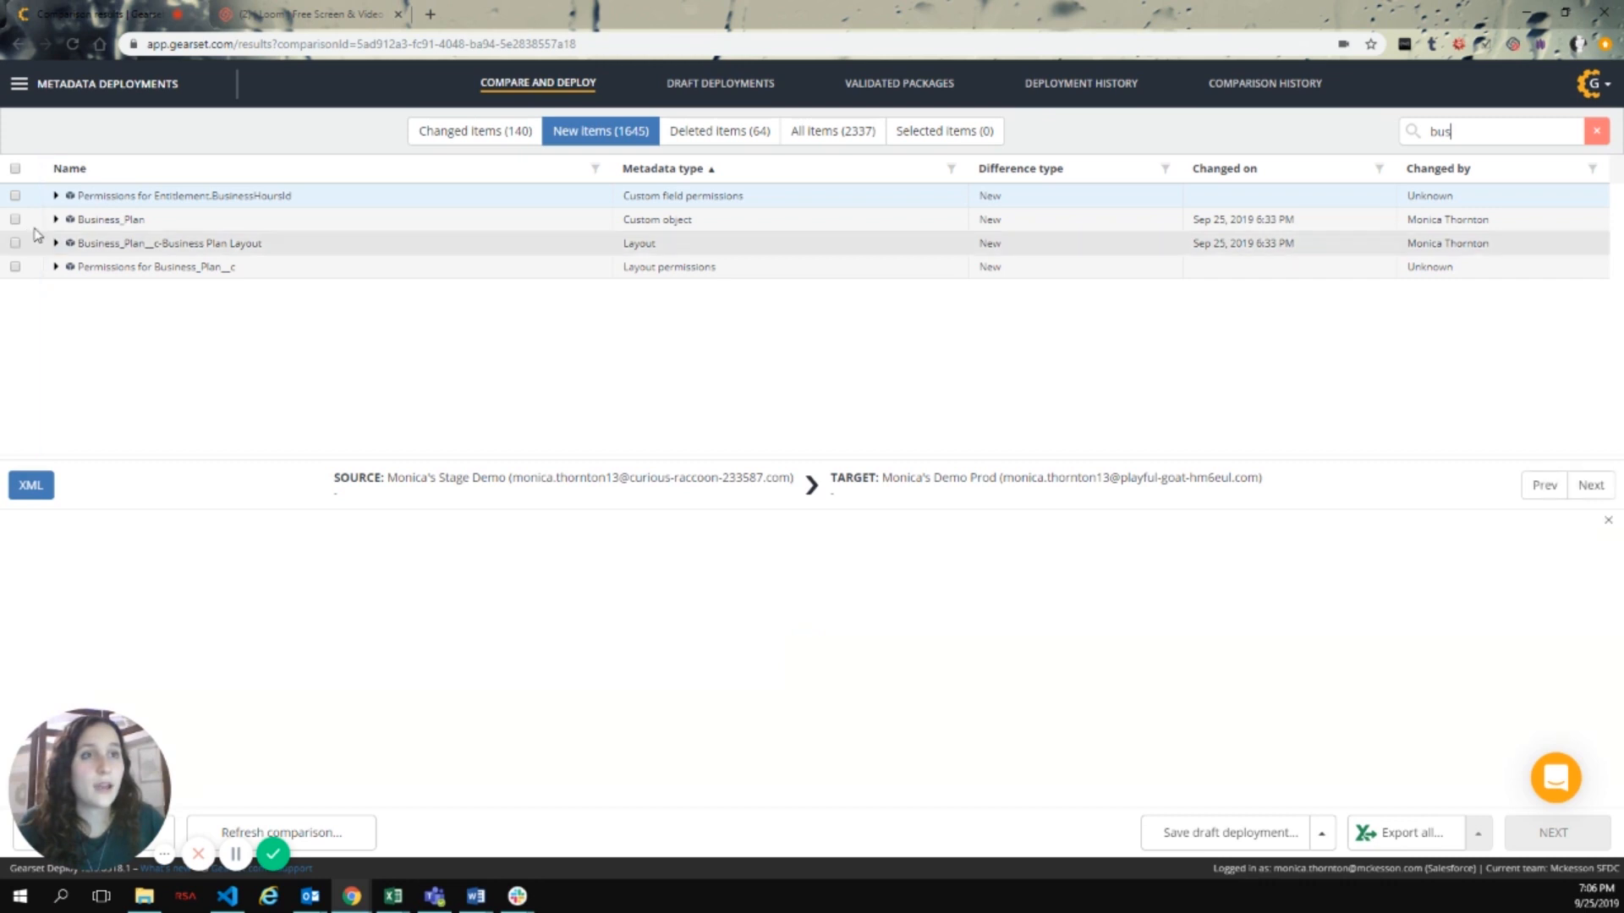
pyautogui.click(15, 218)
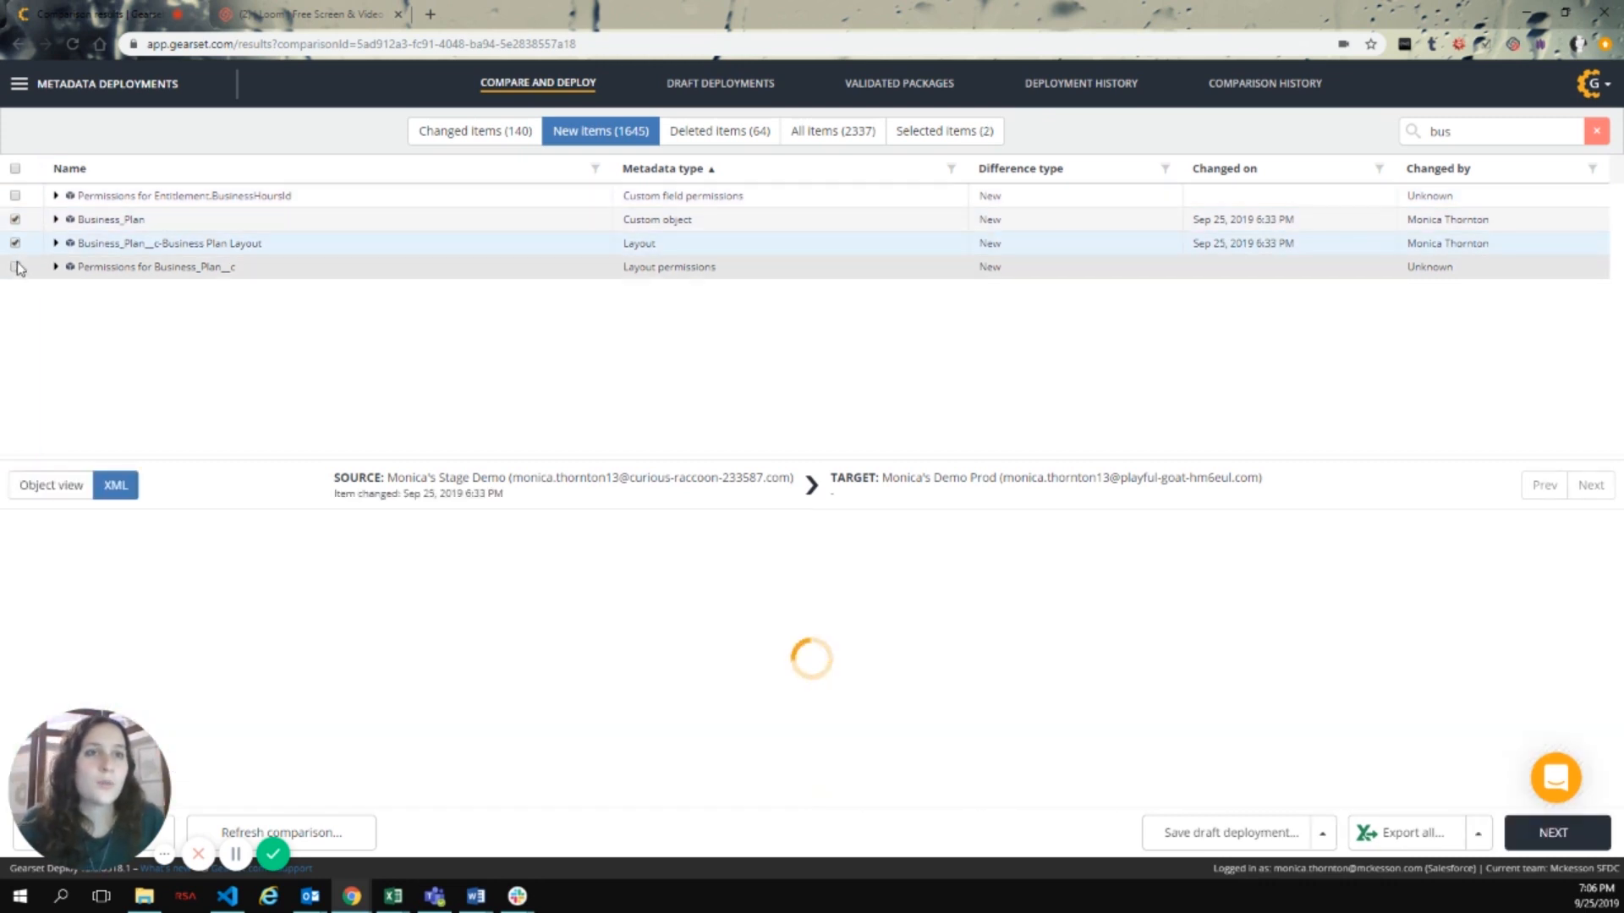
pyautogui.click(15, 265)
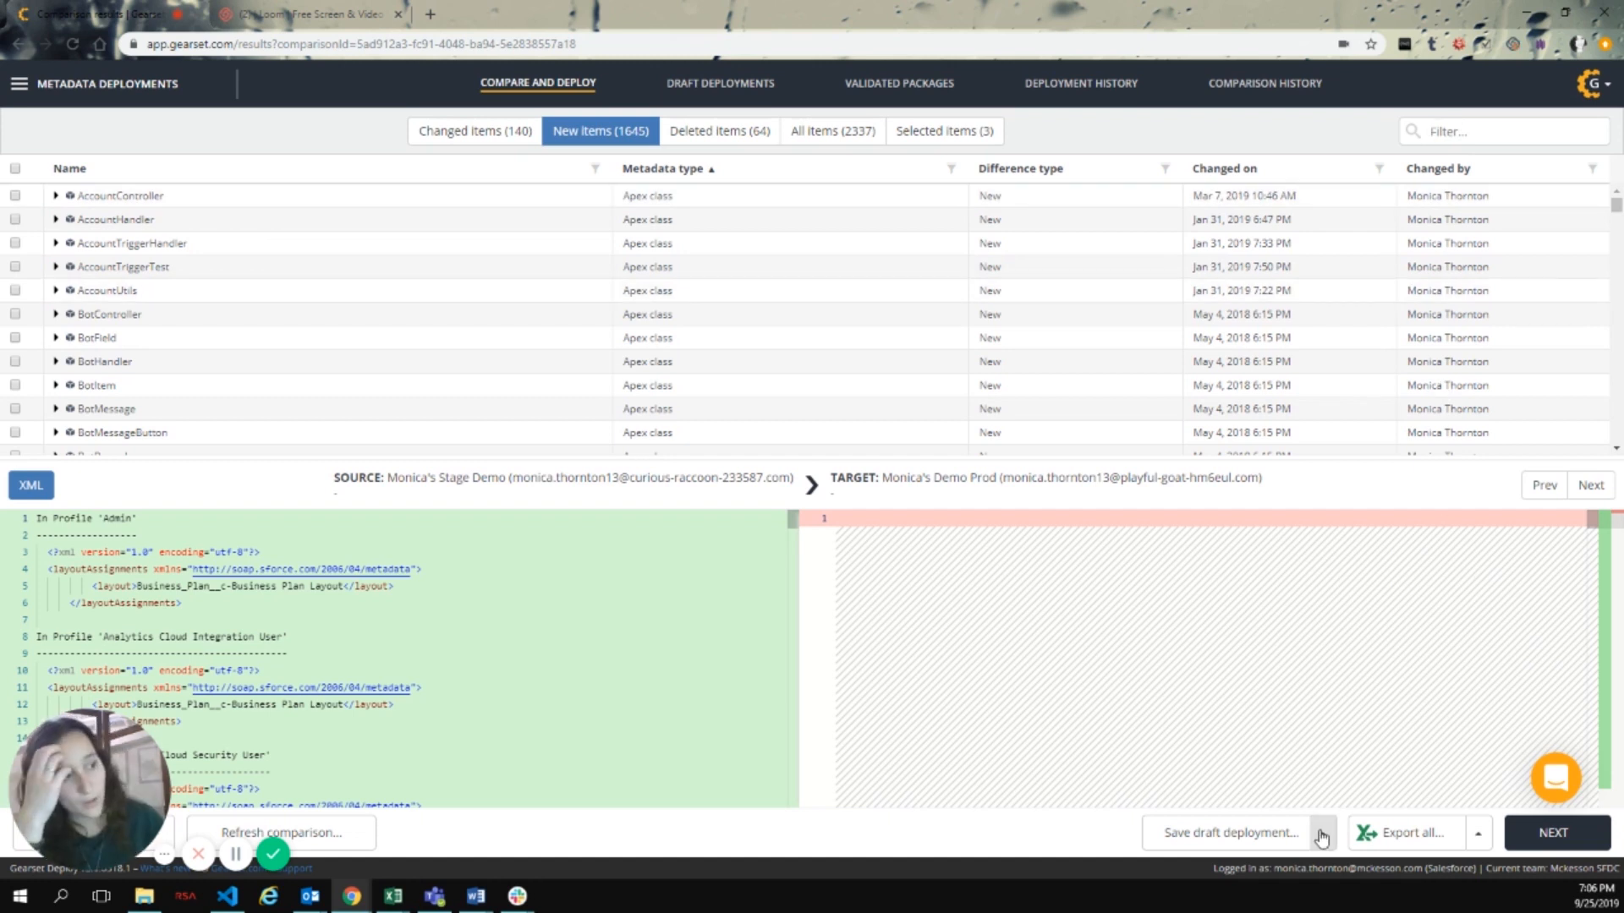
# Save the selection as draft deployment 'DEMO TEST', renamed to 'DEMO TEST 2' after the duplicate-name error
pyautogui.click(1231, 833)
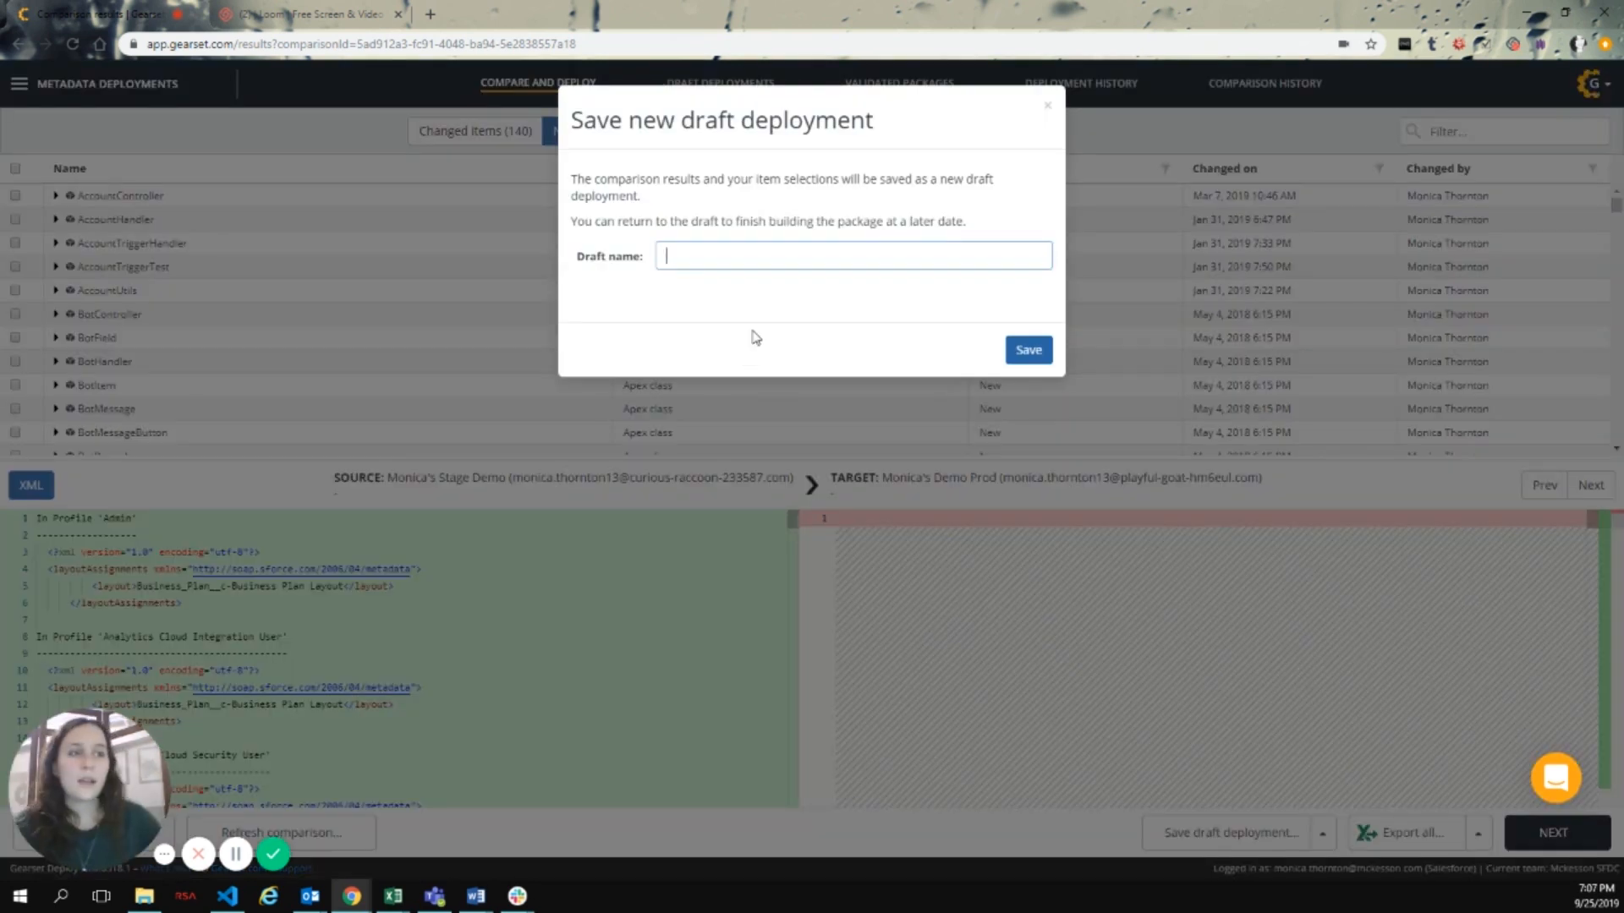
pyautogui.write('DEMO T')
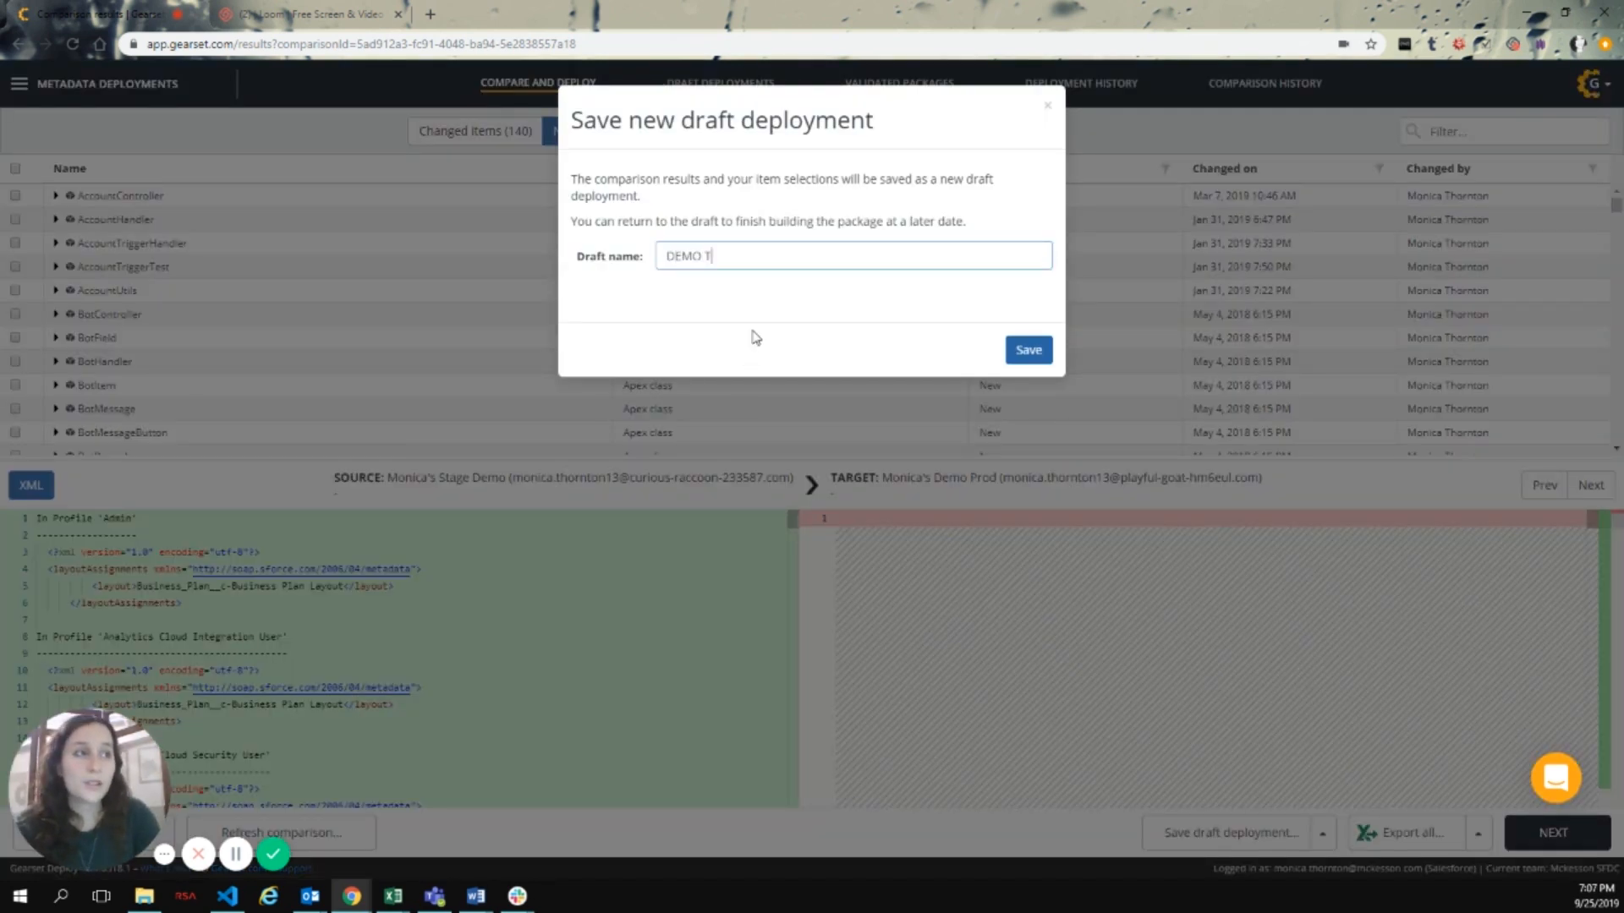
pyautogui.write('EST')
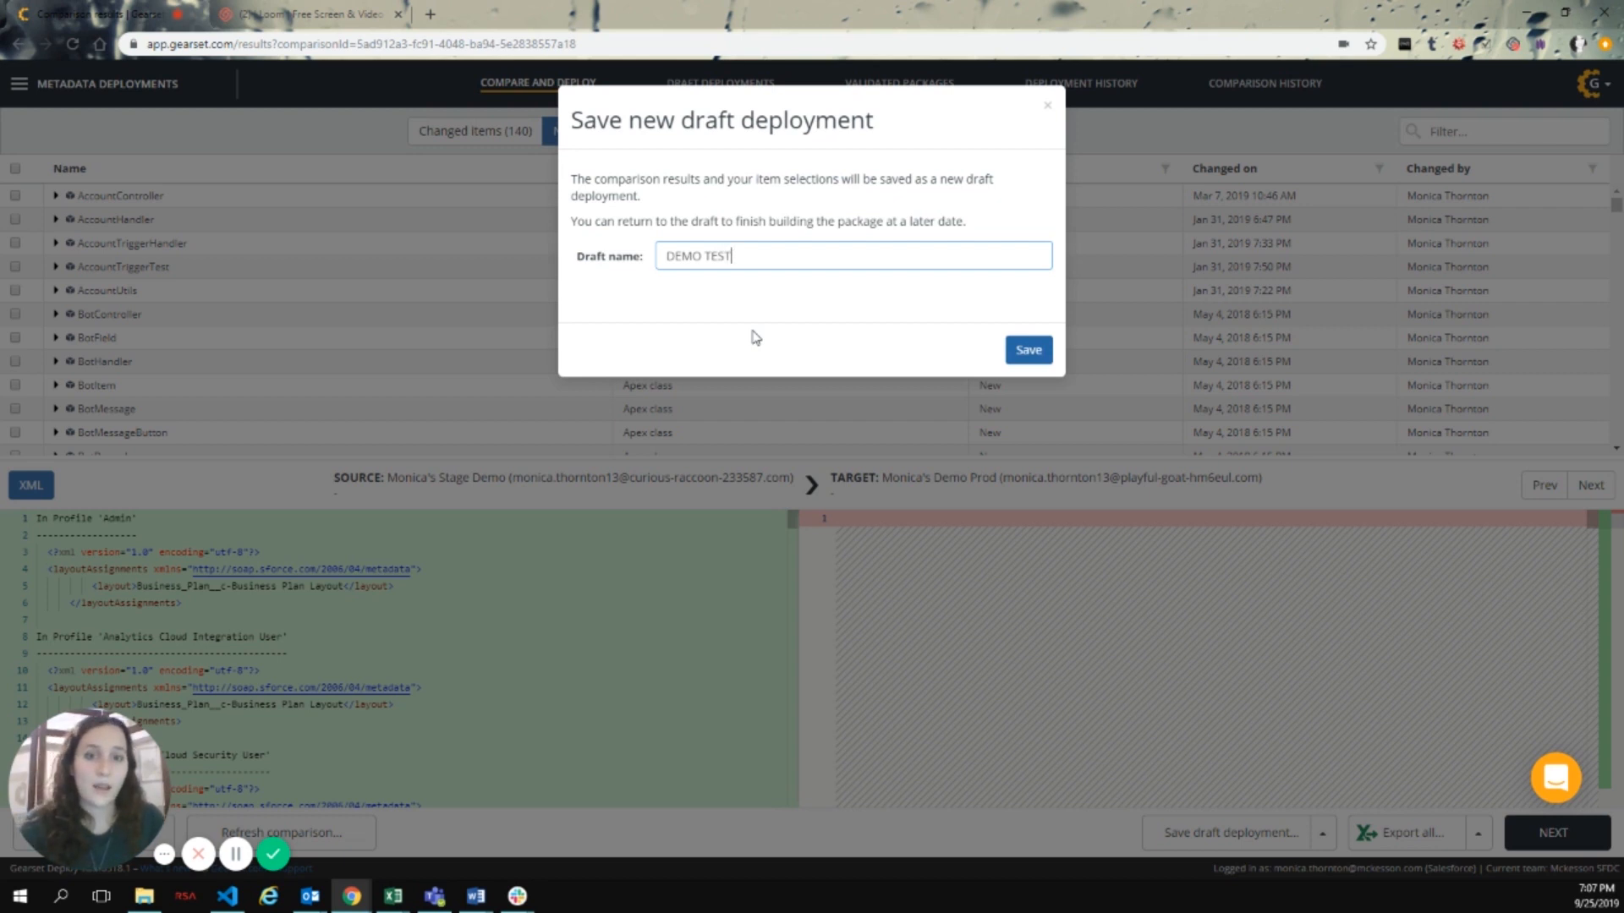
pyautogui.click(1027, 348)
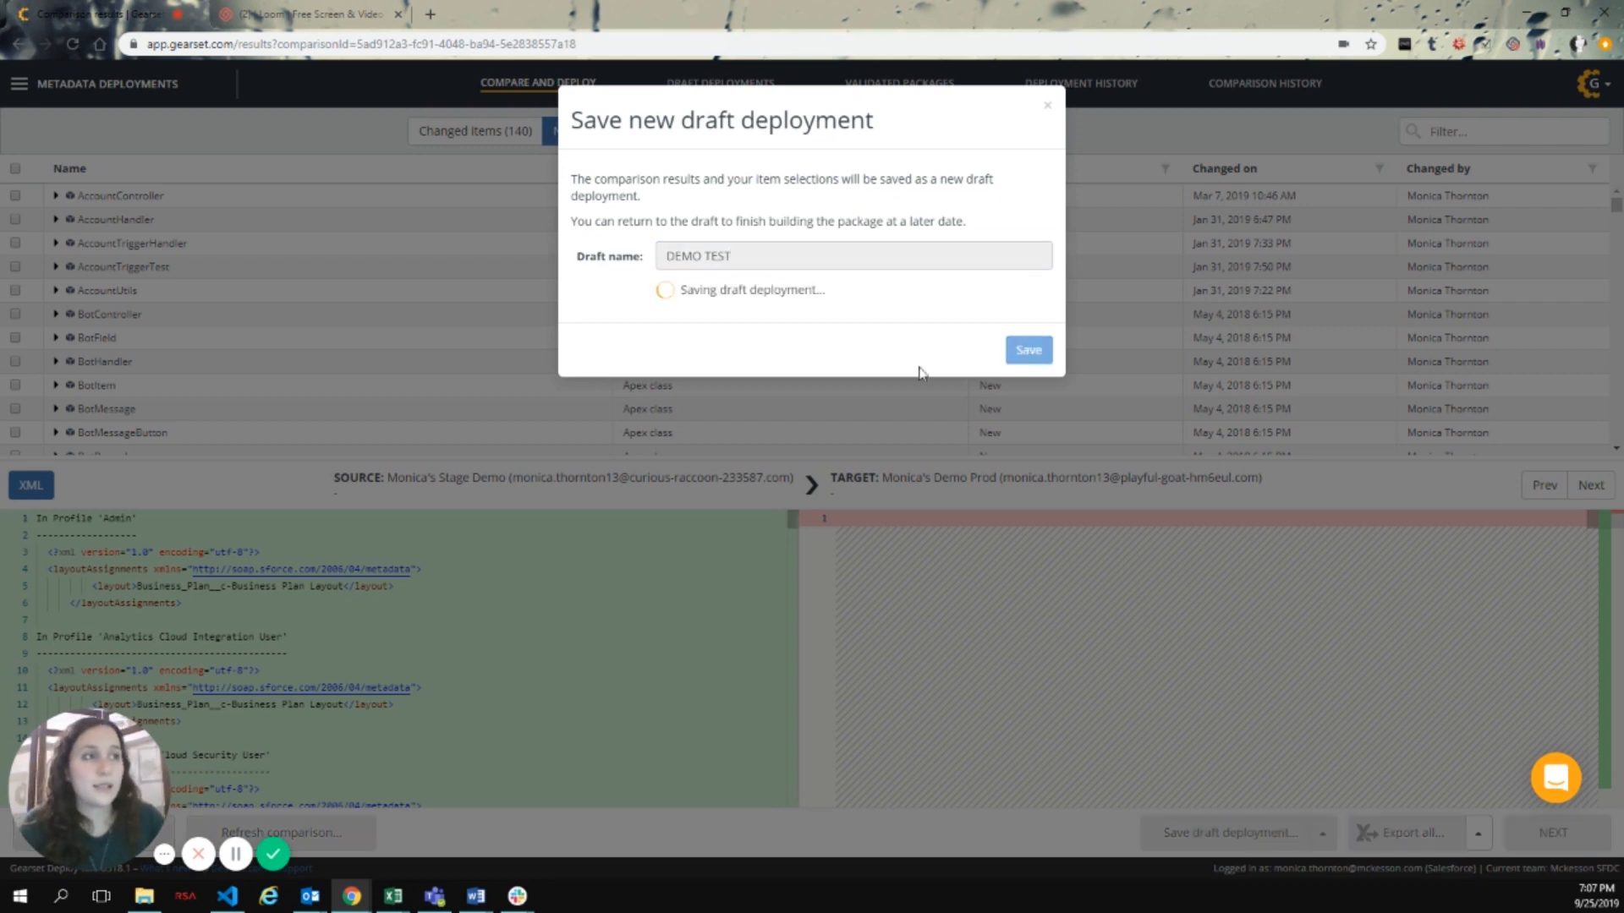
pyautogui.click(1027, 349)
pyautogui.write(' 2')
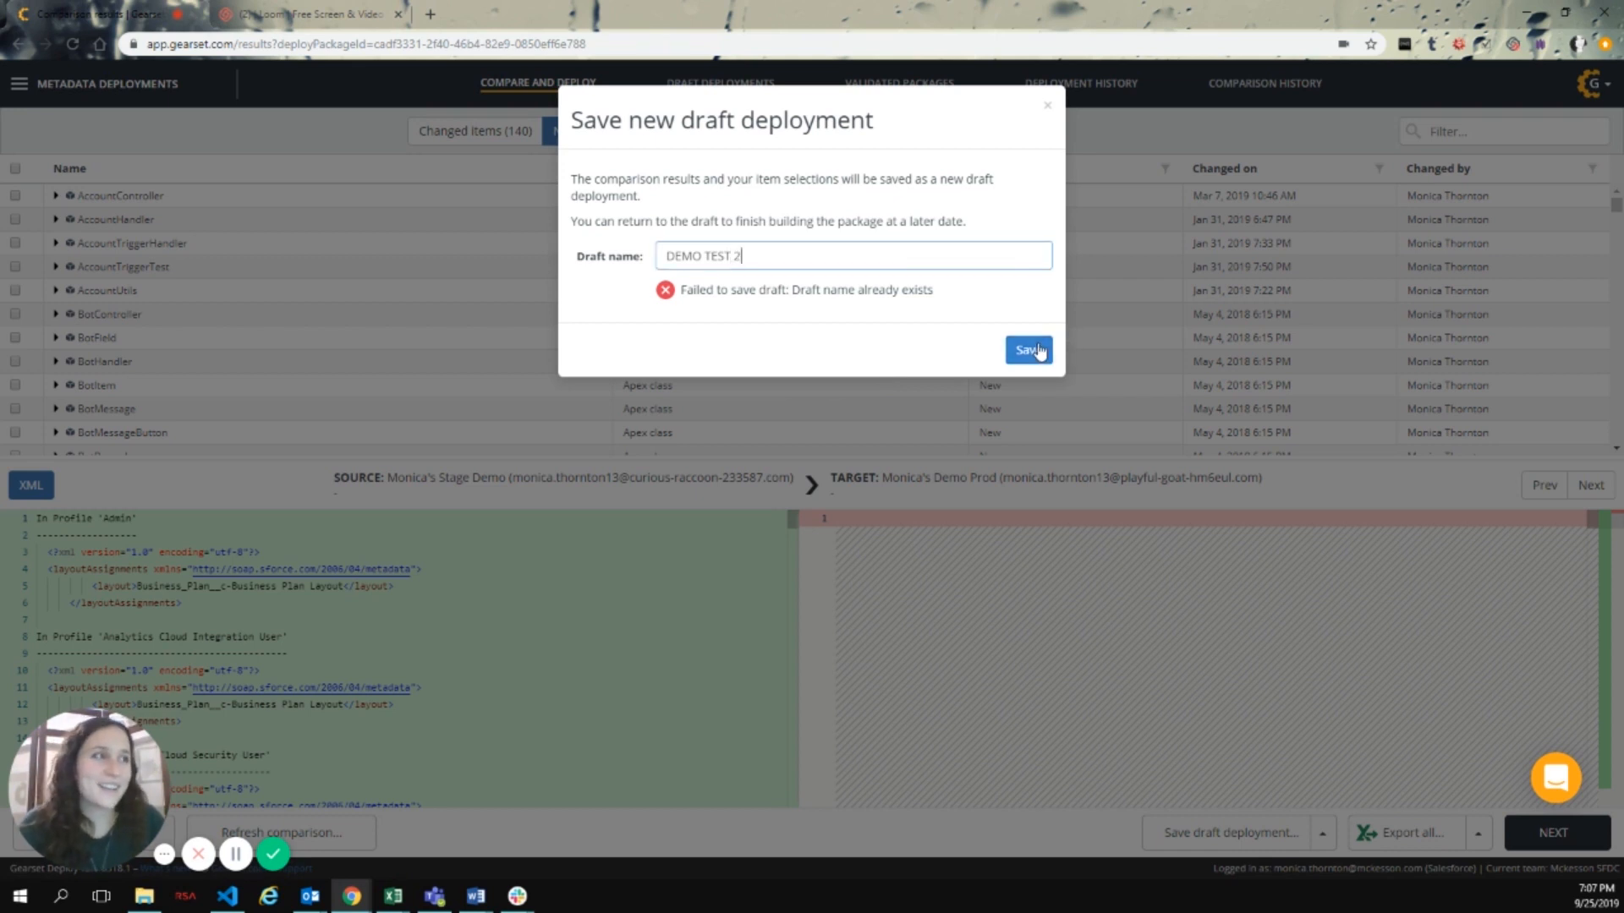
pyautogui.click(1025, 348)
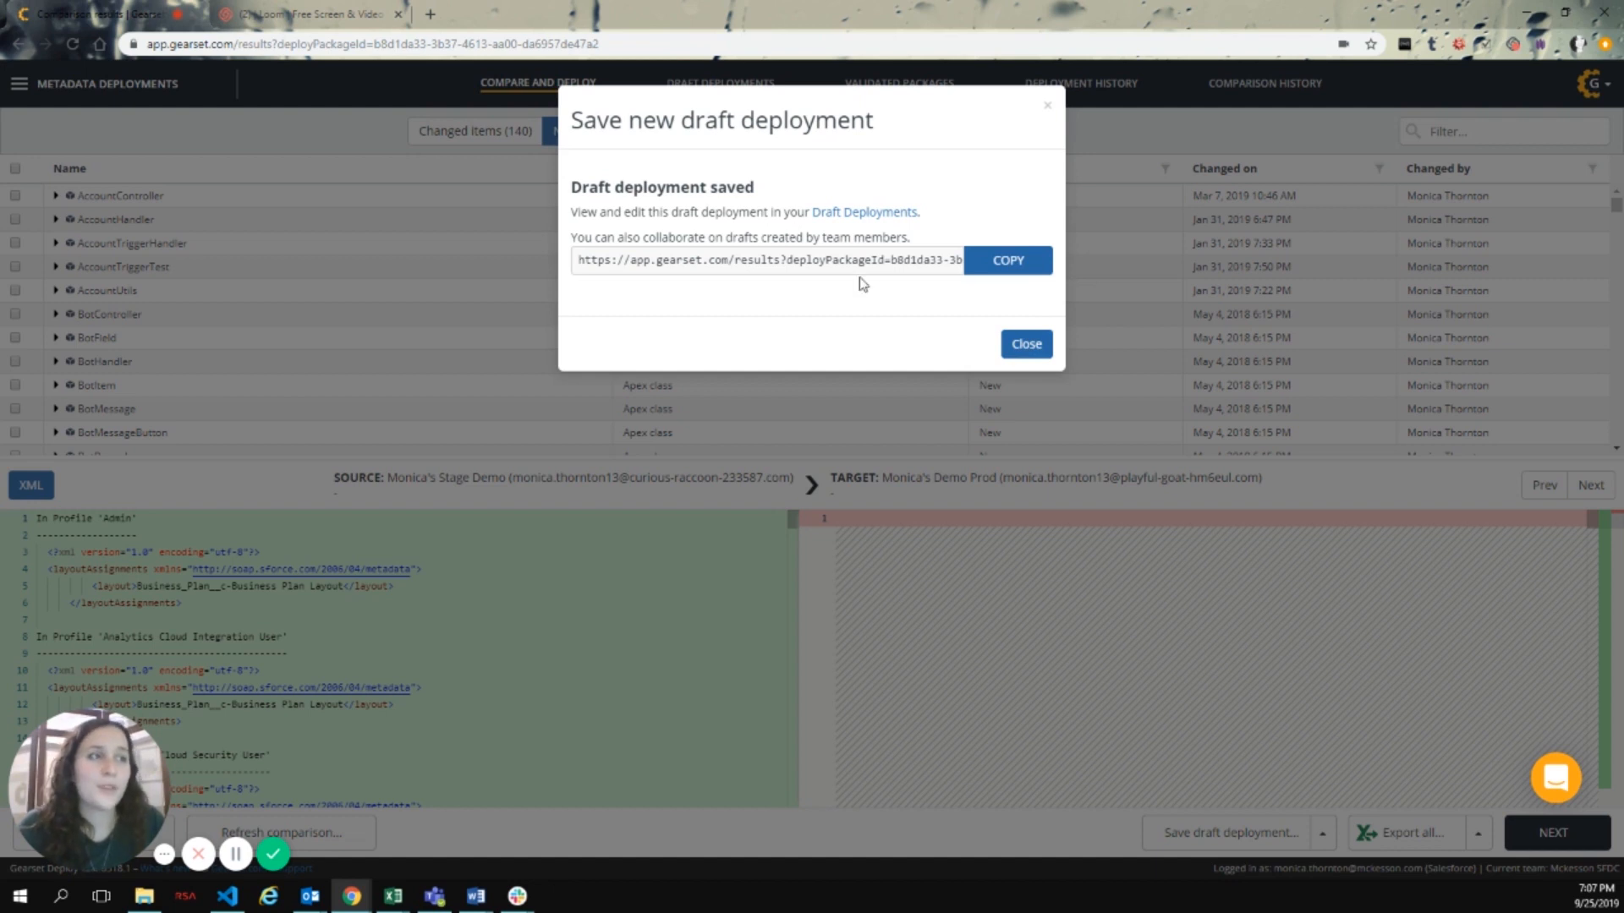
pyautogui.moveTo(857, 213)
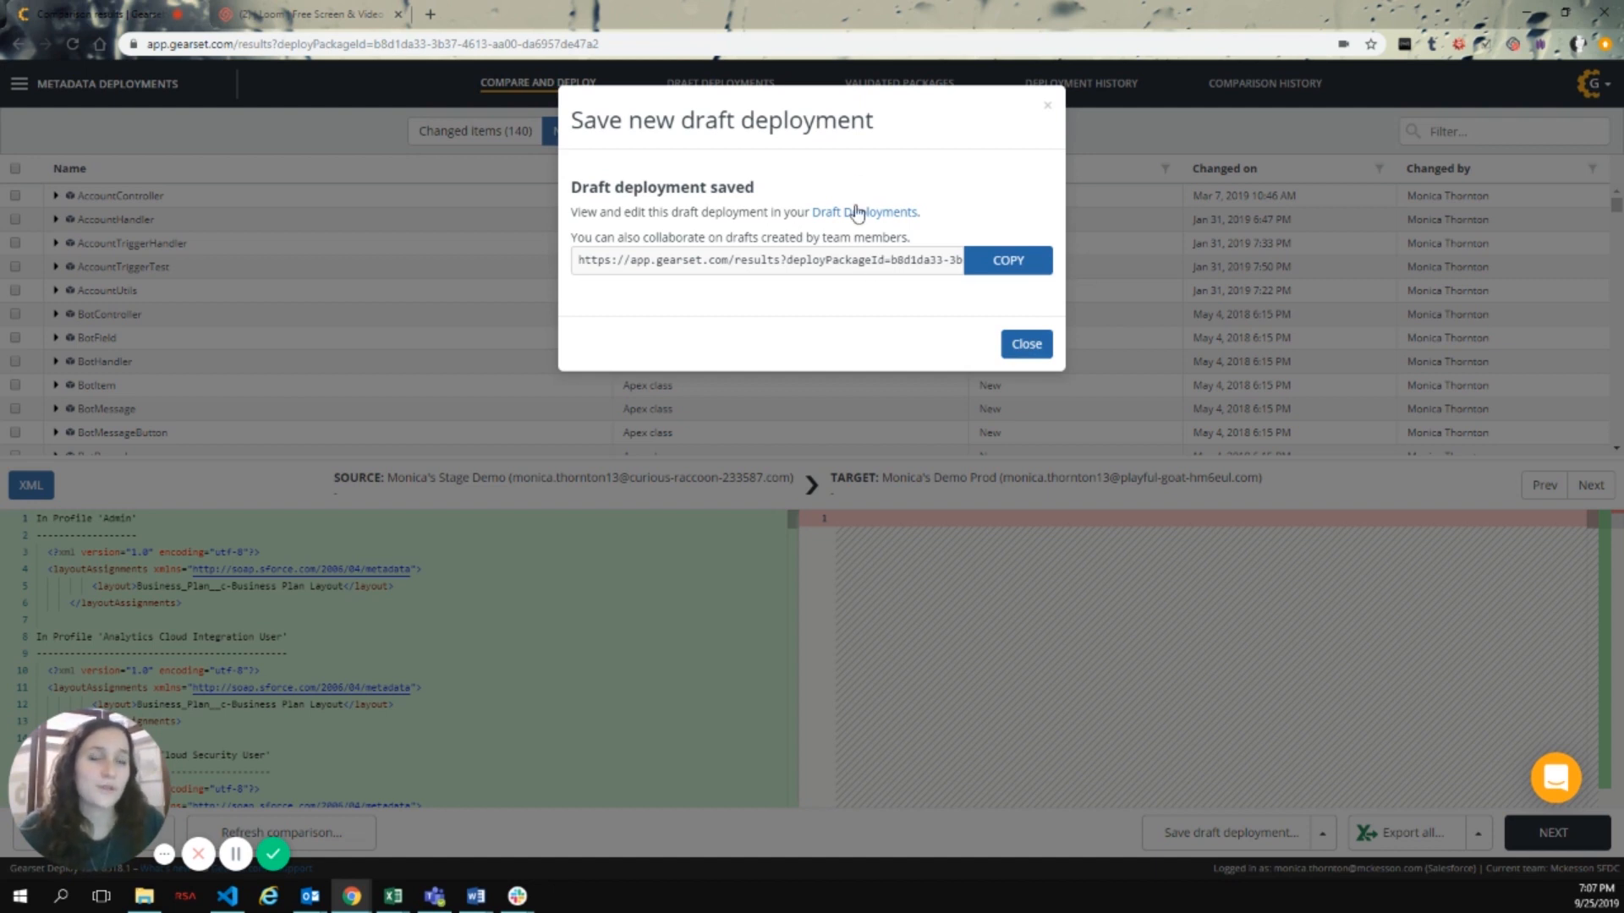
pyautogui.click(1025, 343)
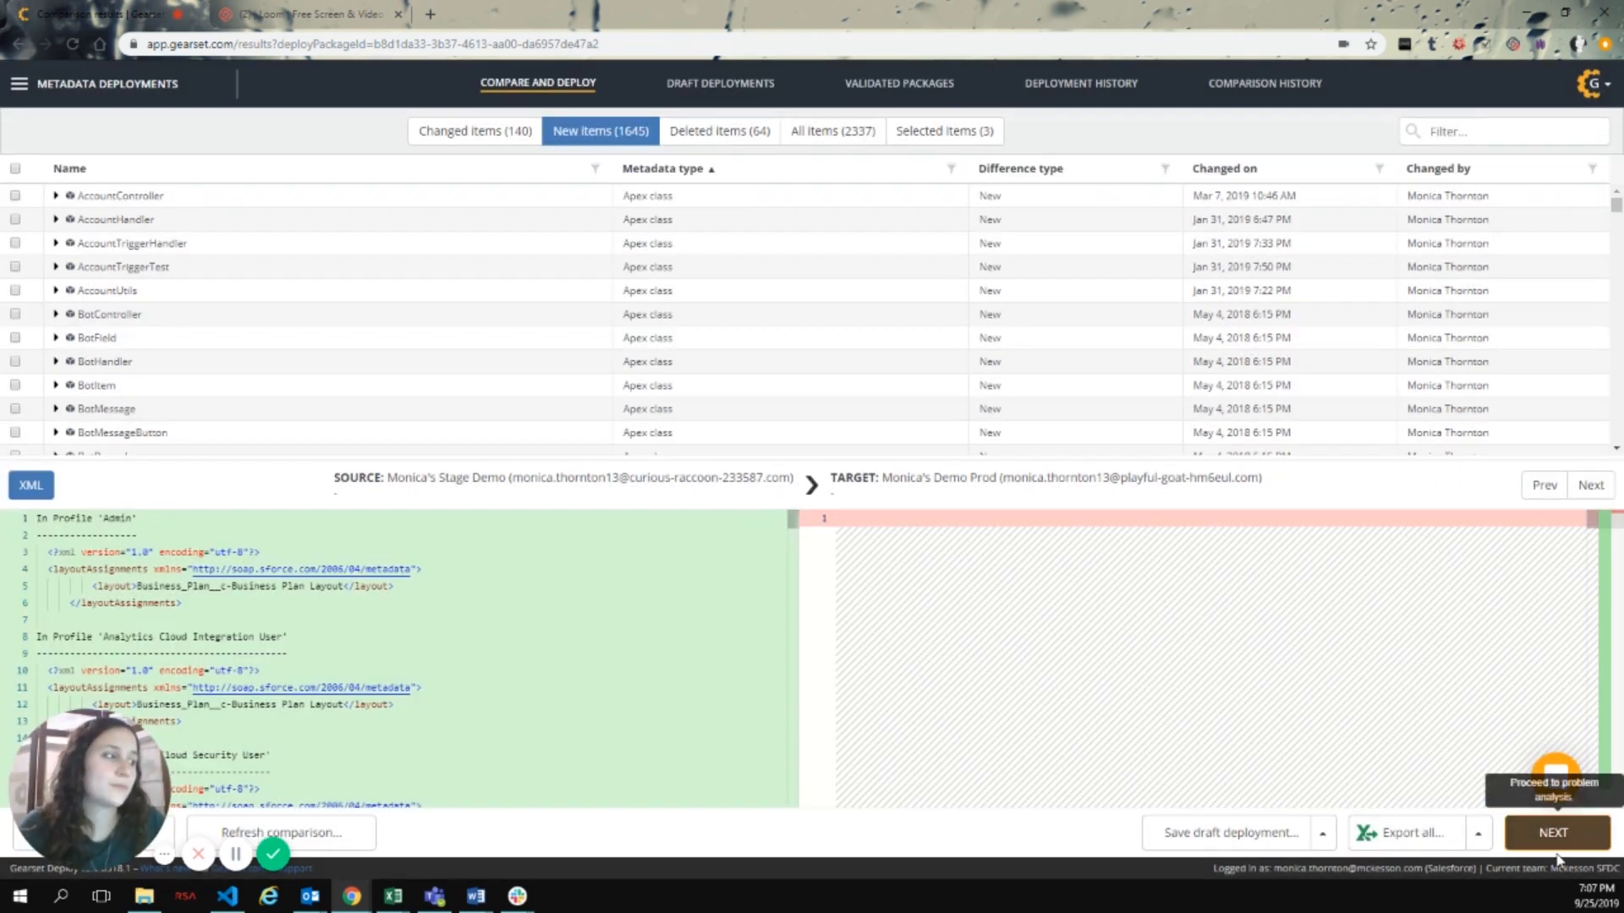
# Reach the 39-object deployment summary and try choosing specific validation tests, finding none
pyautogui.click(1553, 832)
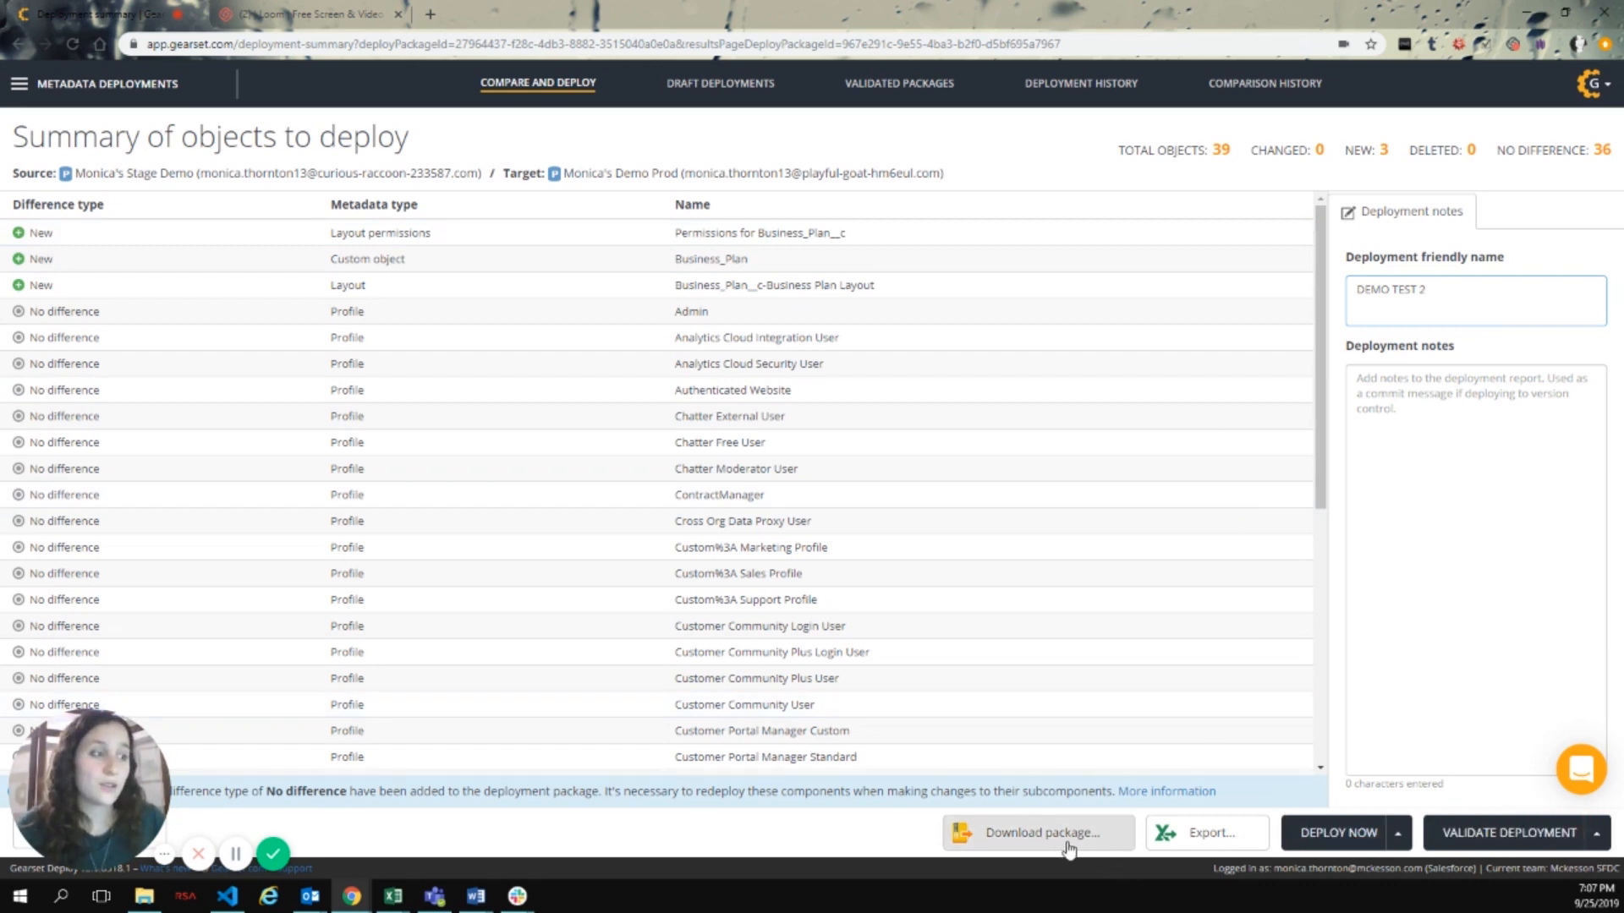
pyautogui.click(1597, 832)
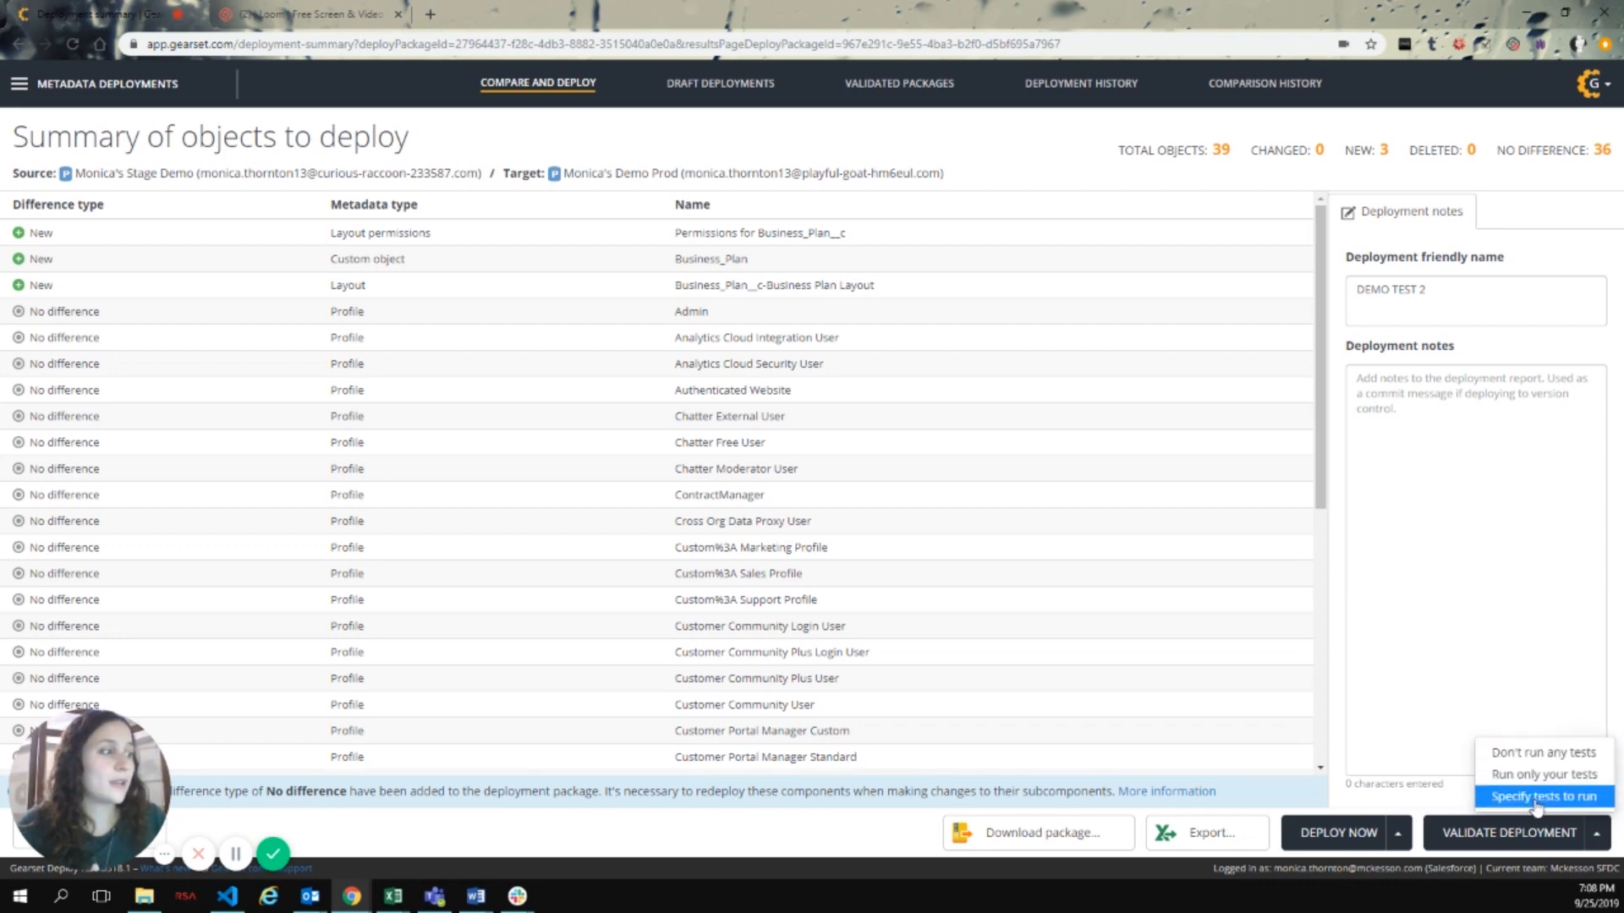
pyautogui.click(1543, 797)
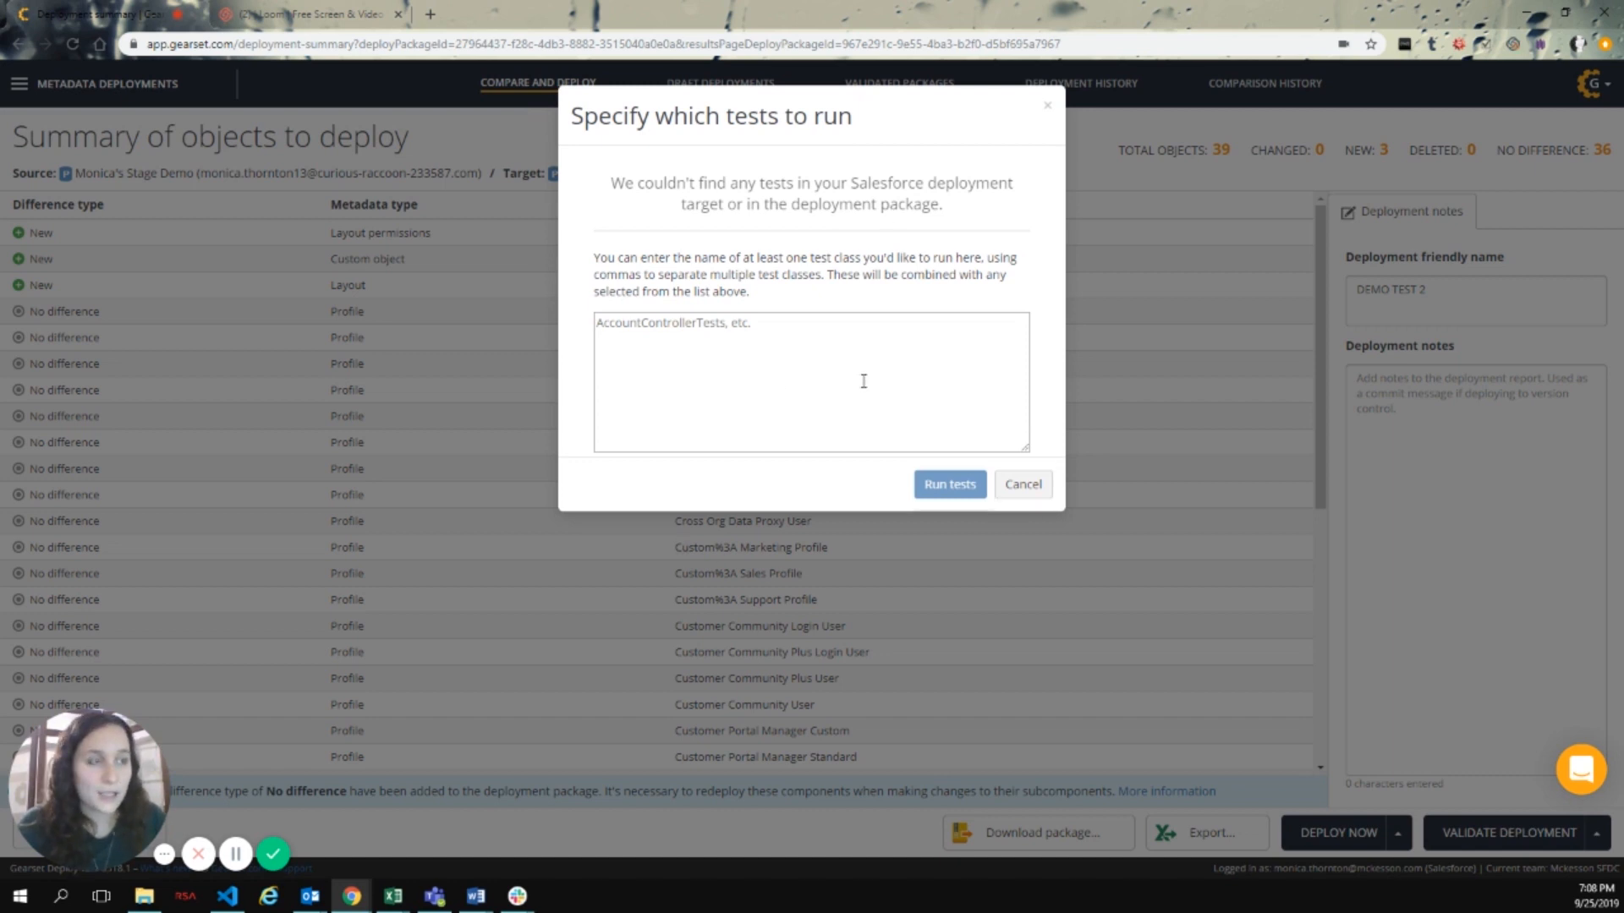
pyautogui.moveTo(776, 365)
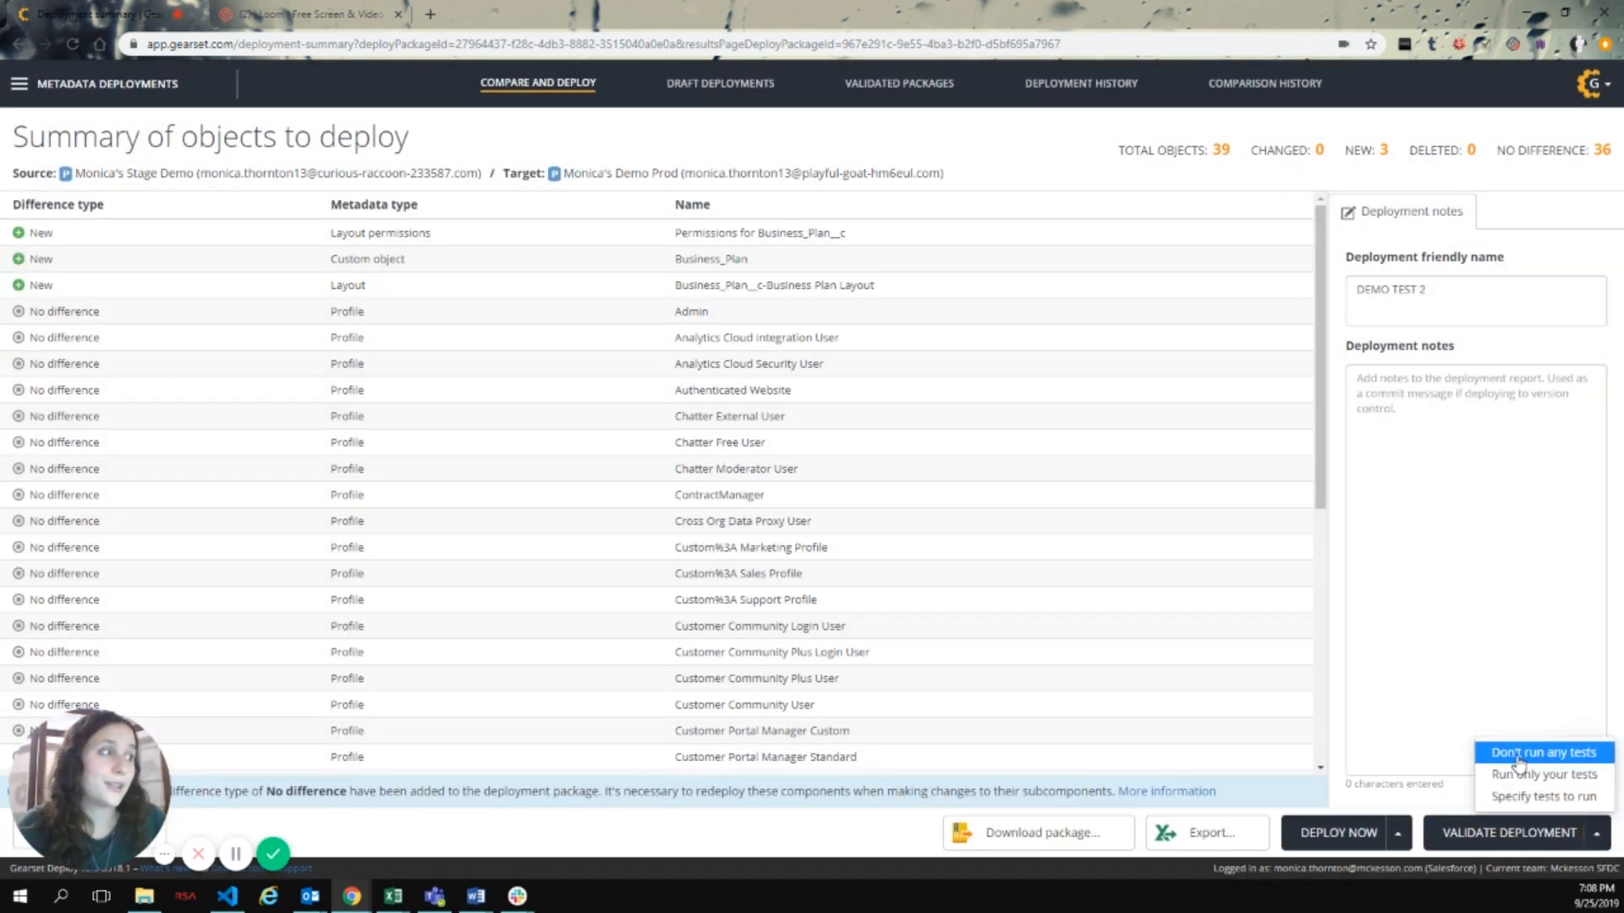
# Validate DEMO TEST 2 against production with no tests and review that every component succeeded
pyautogui.click(1541, 751)
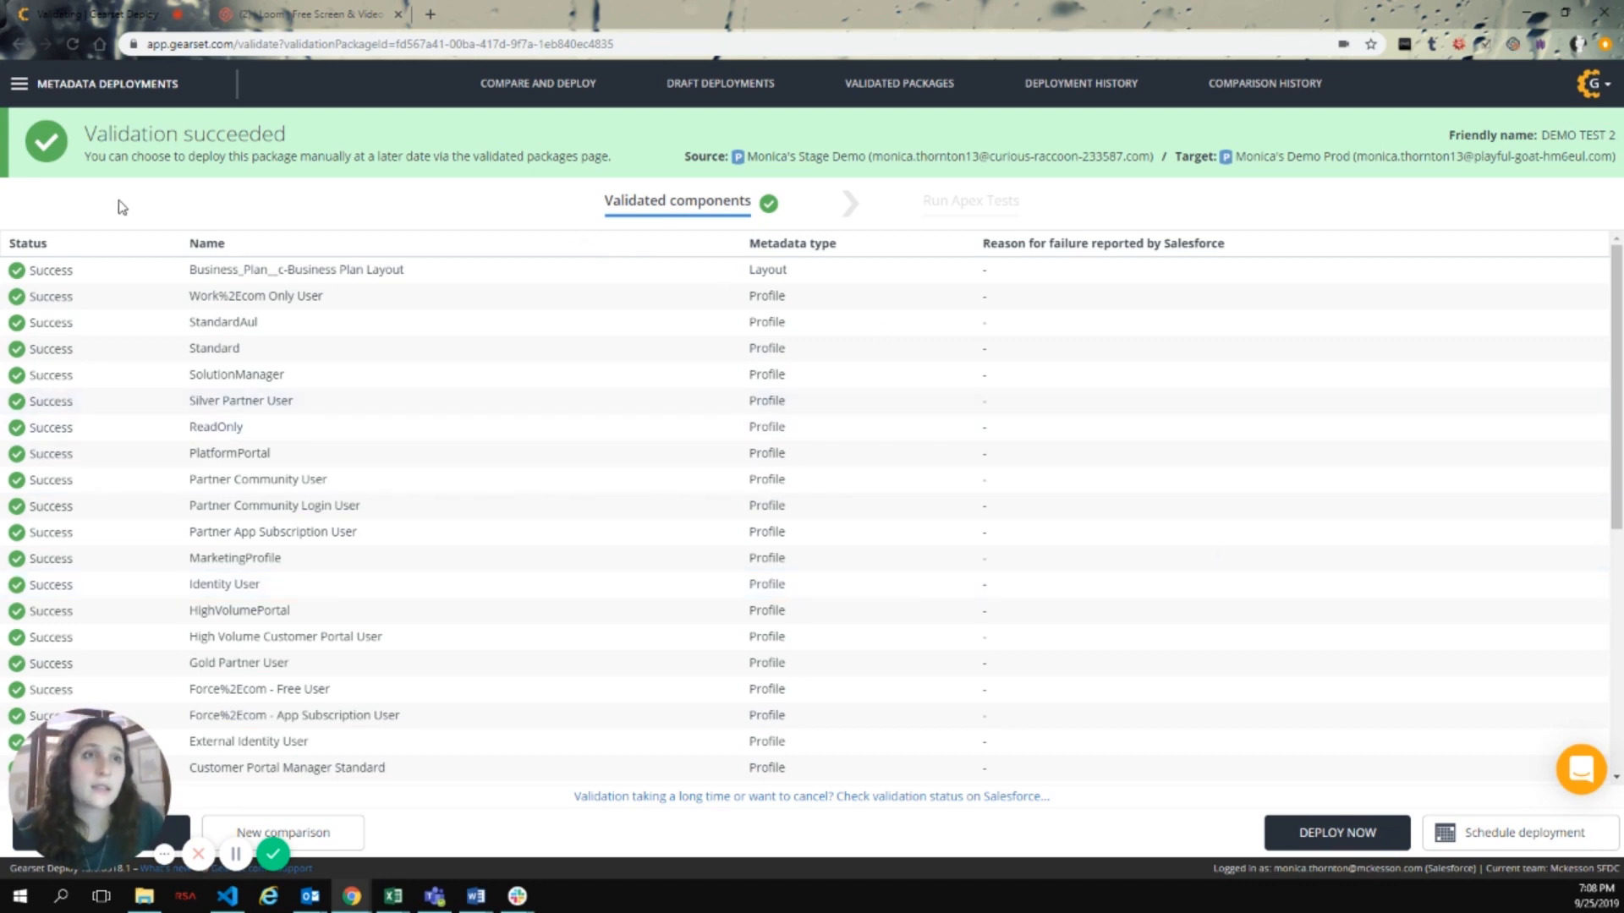
pyautogui.moveTo(497, 251)
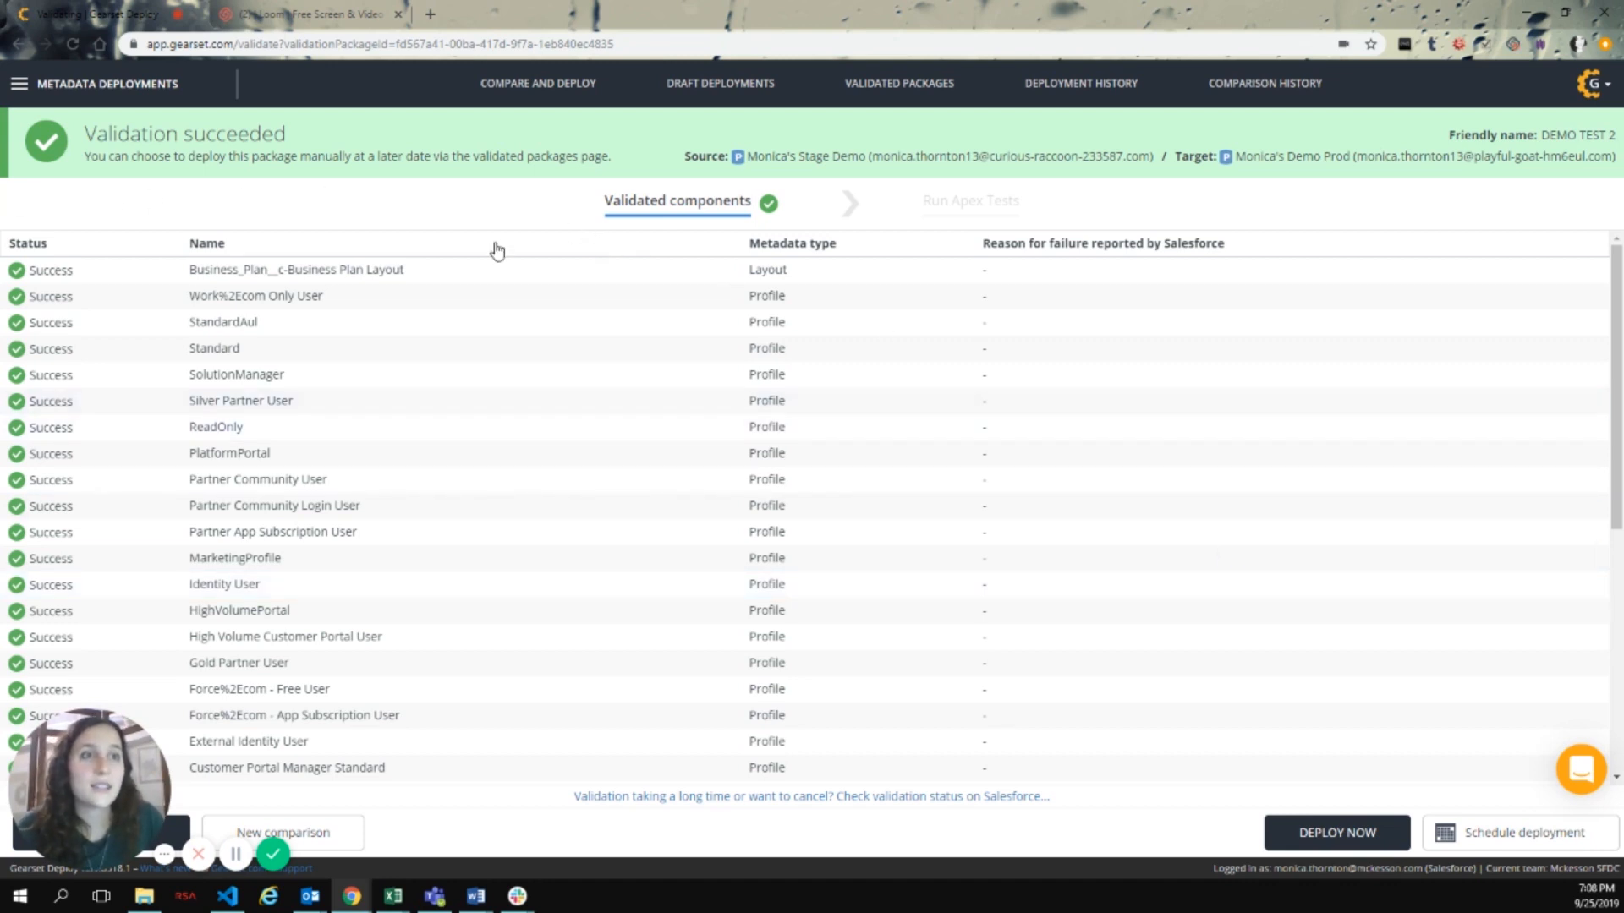
pyautogui.scroll(-3)
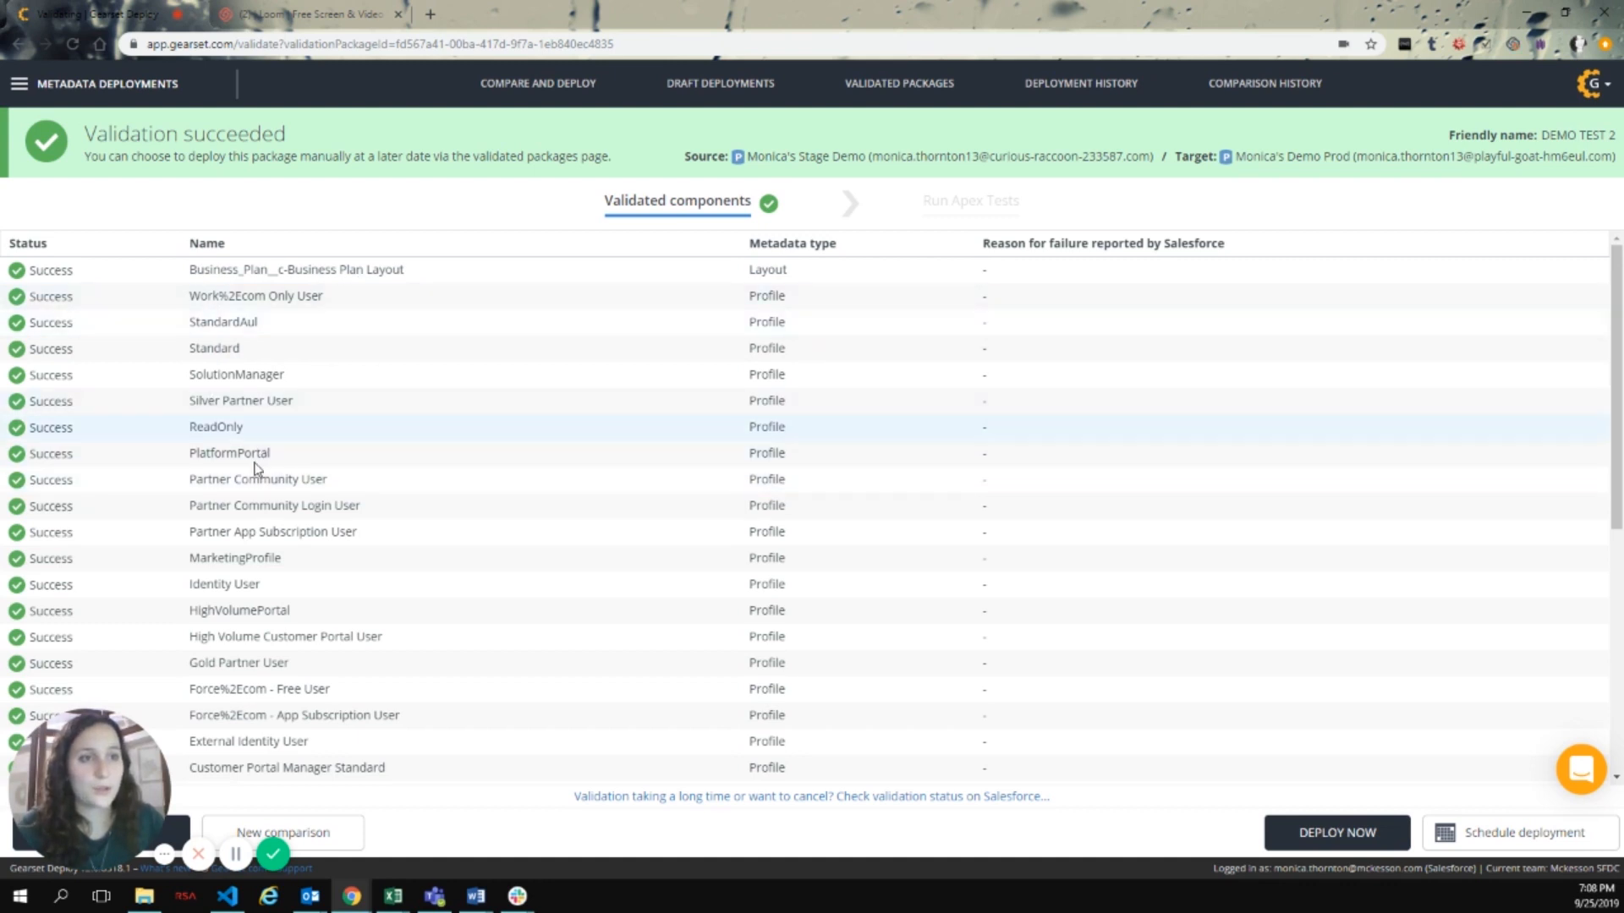
pyautogui.moveTo(844, 376)
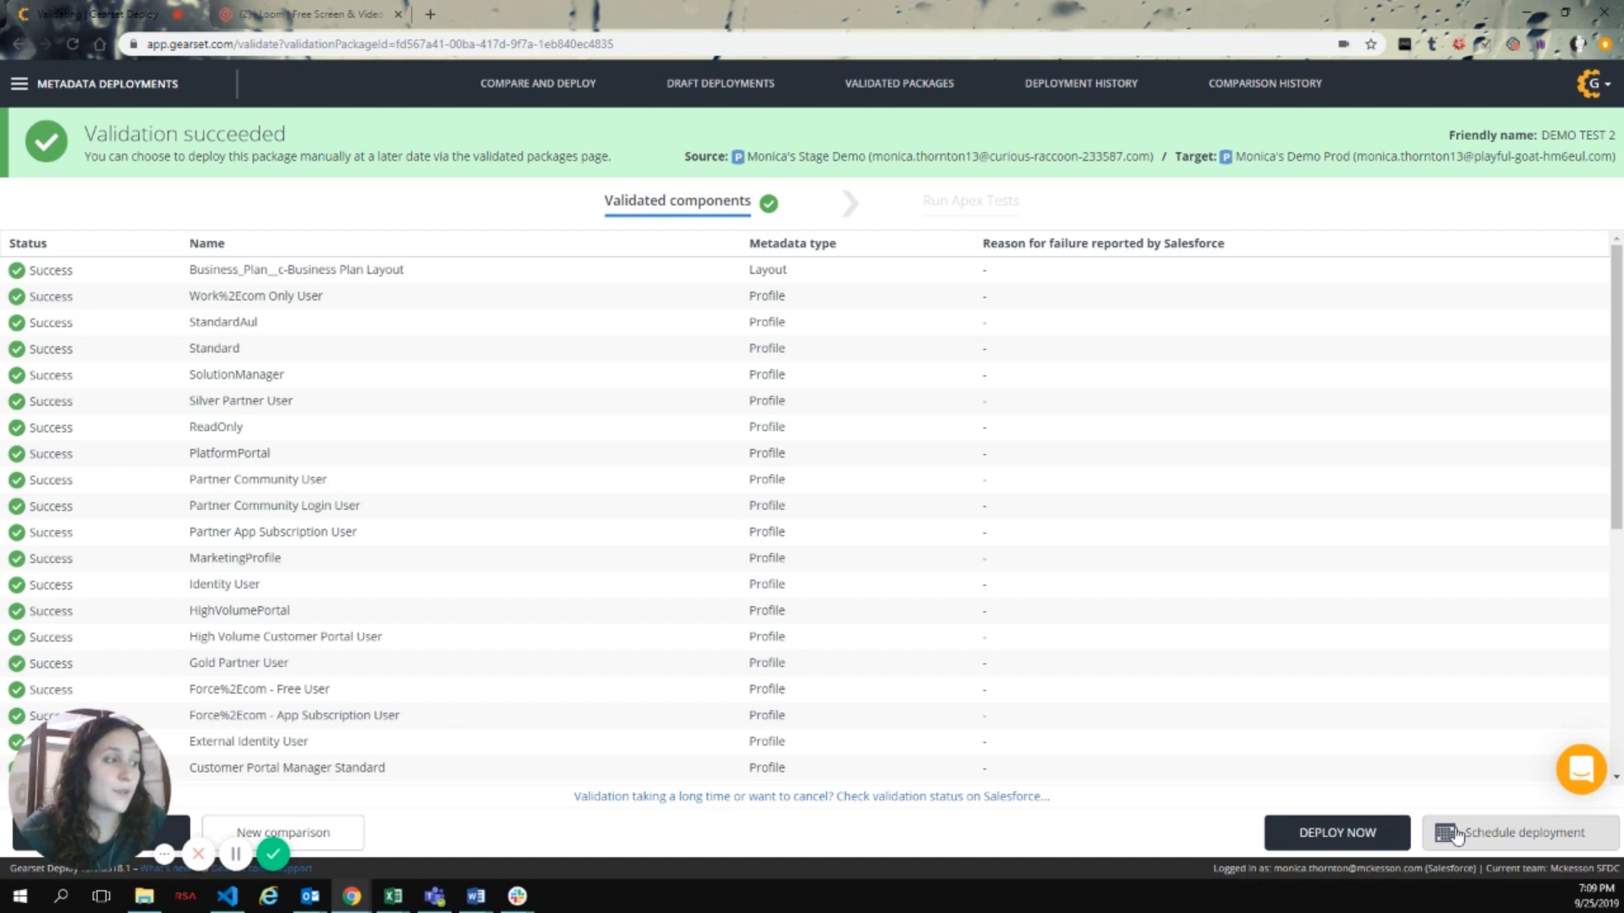
# Schedule the deployment for Fri, Sep 27, 2019 at 20:00 and save it
pyautogui.click(1523, 833)
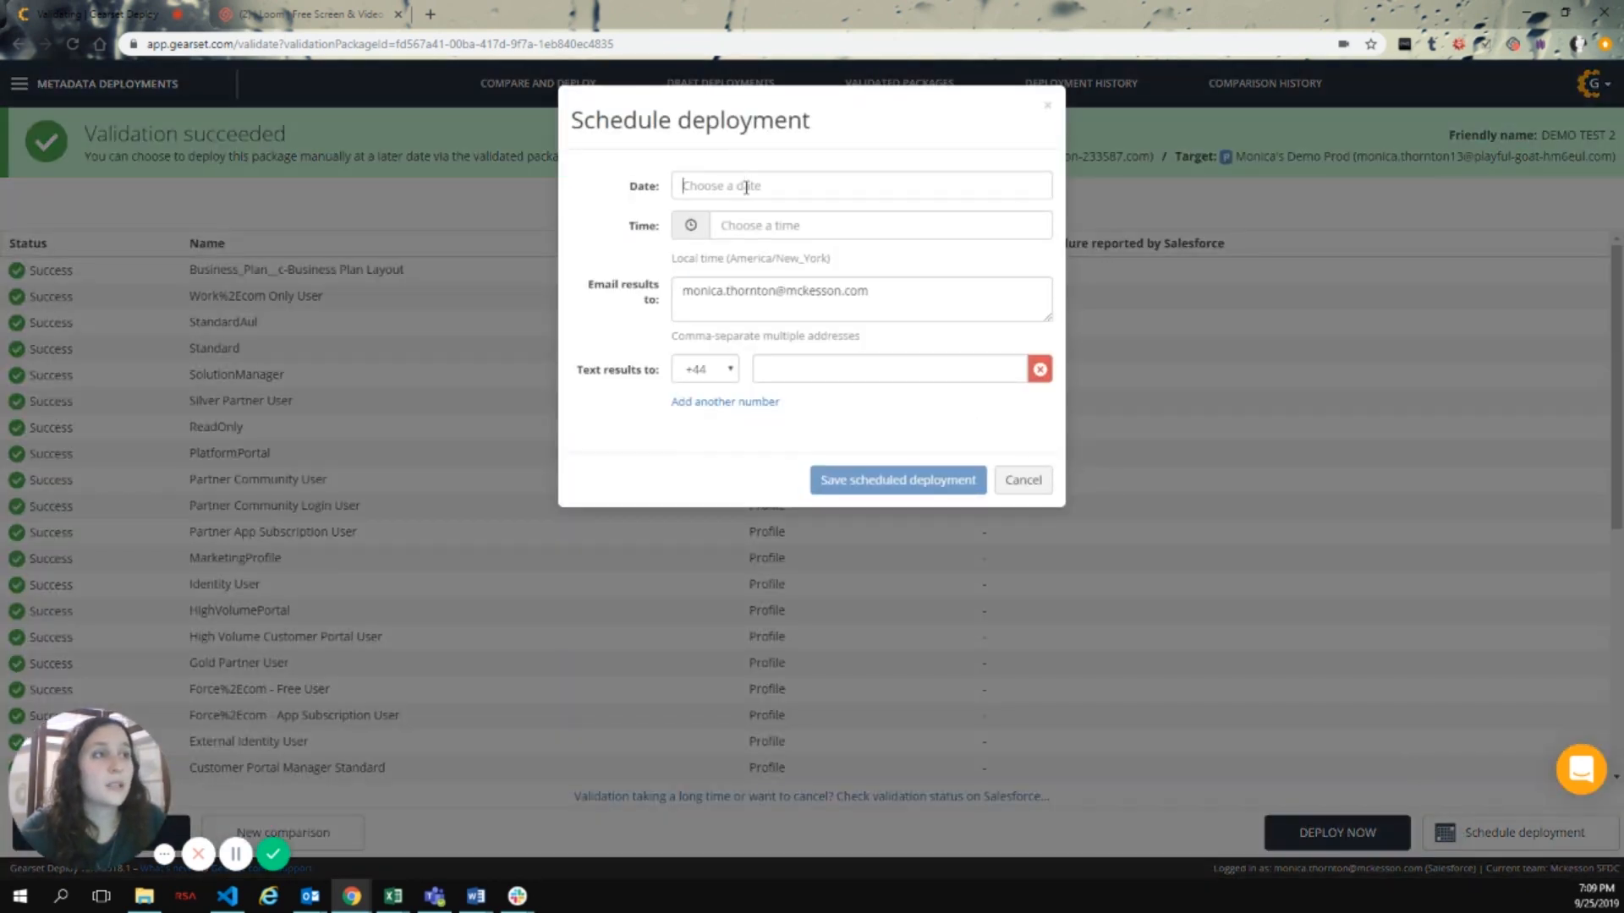
pyautogui.click(859, 186)
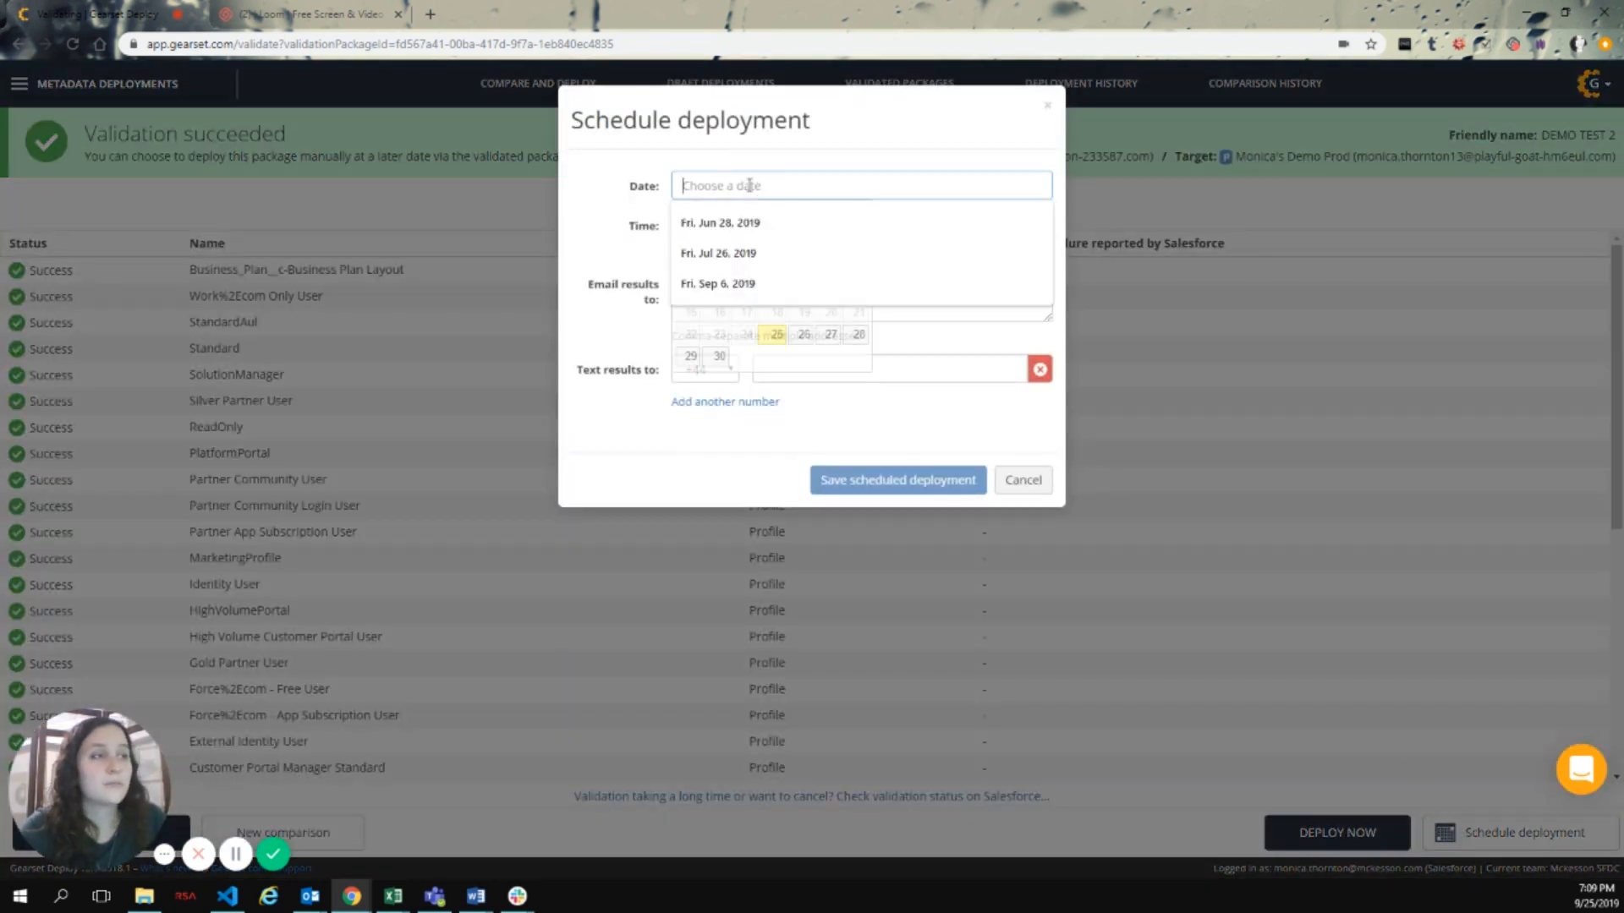
pyautogui.click(774, 333)
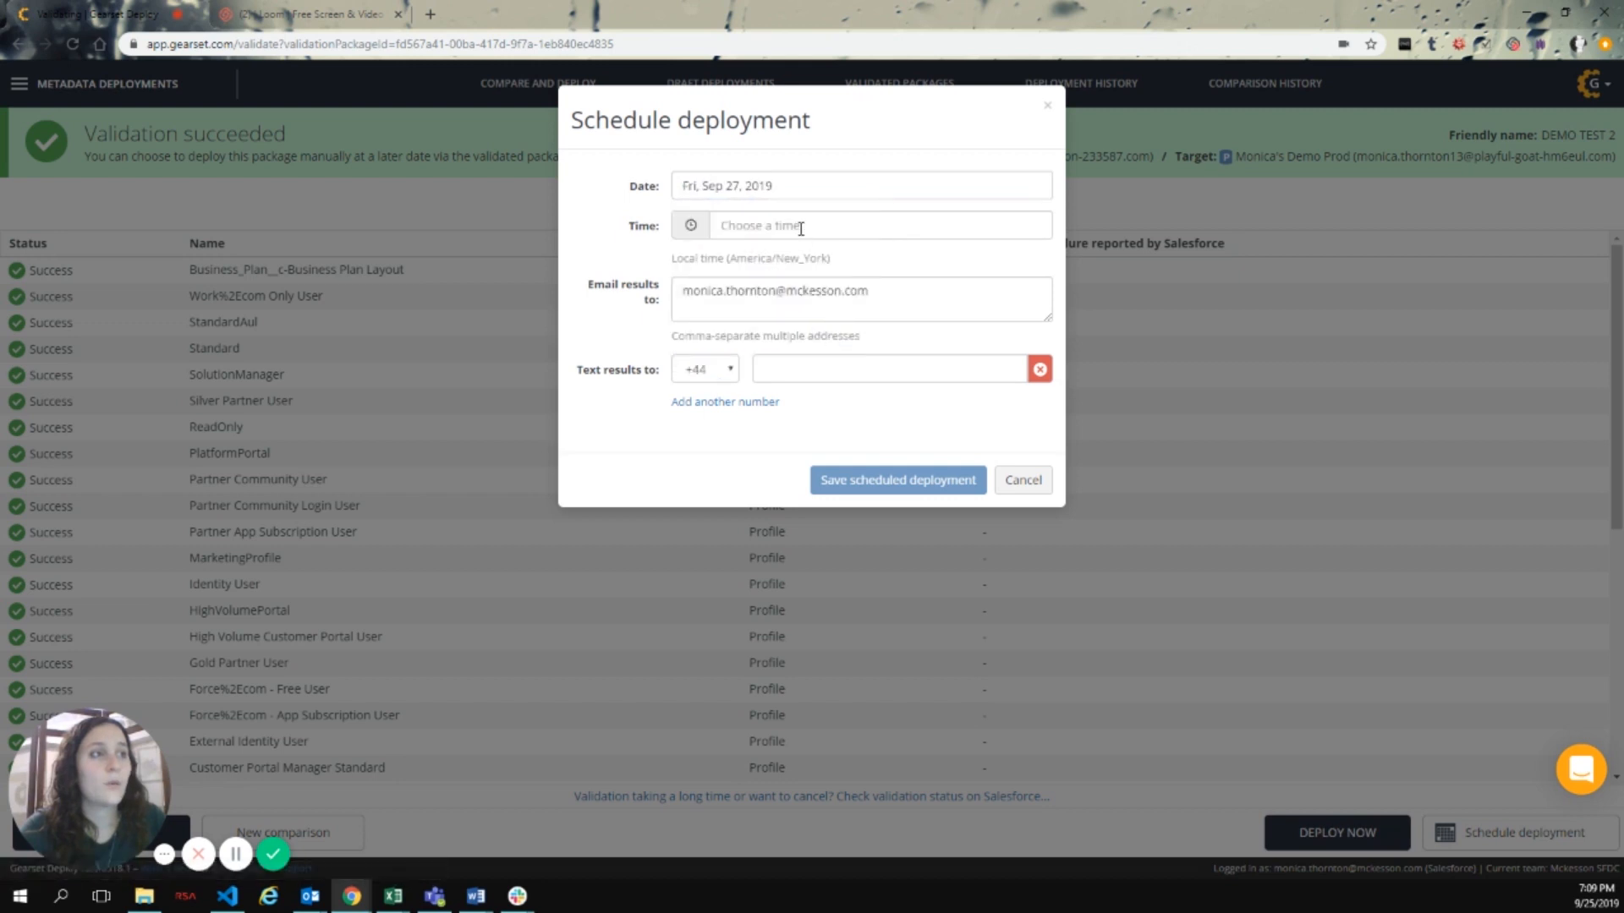
pyautogui.click(859, 225)
pyautogui.write('20:00')
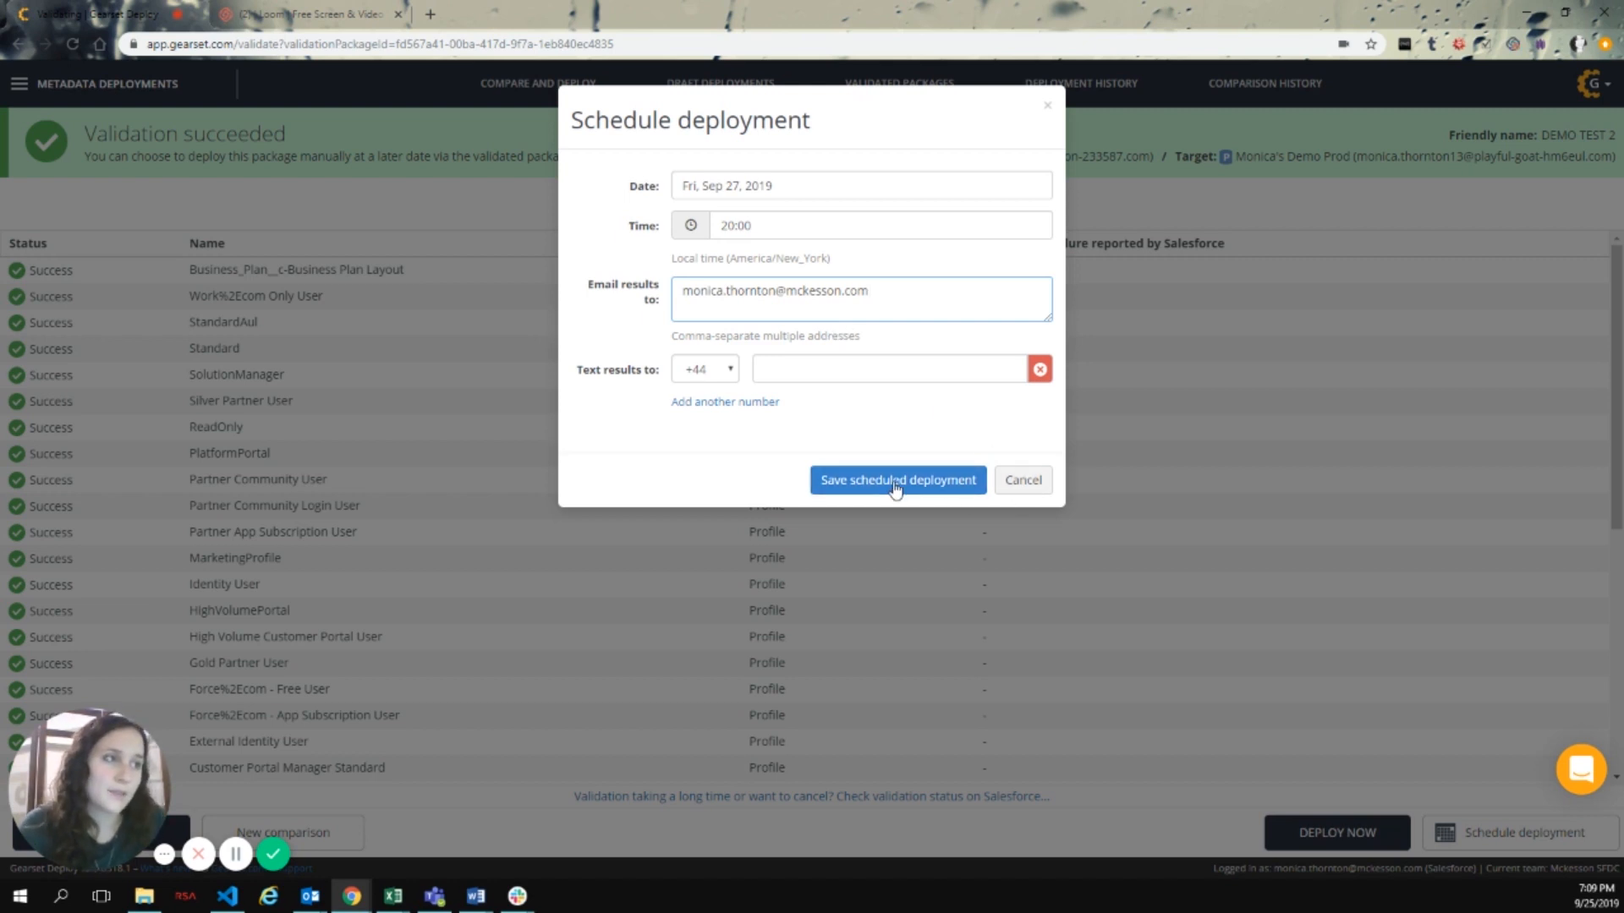
pyautogui.click(896, 479)
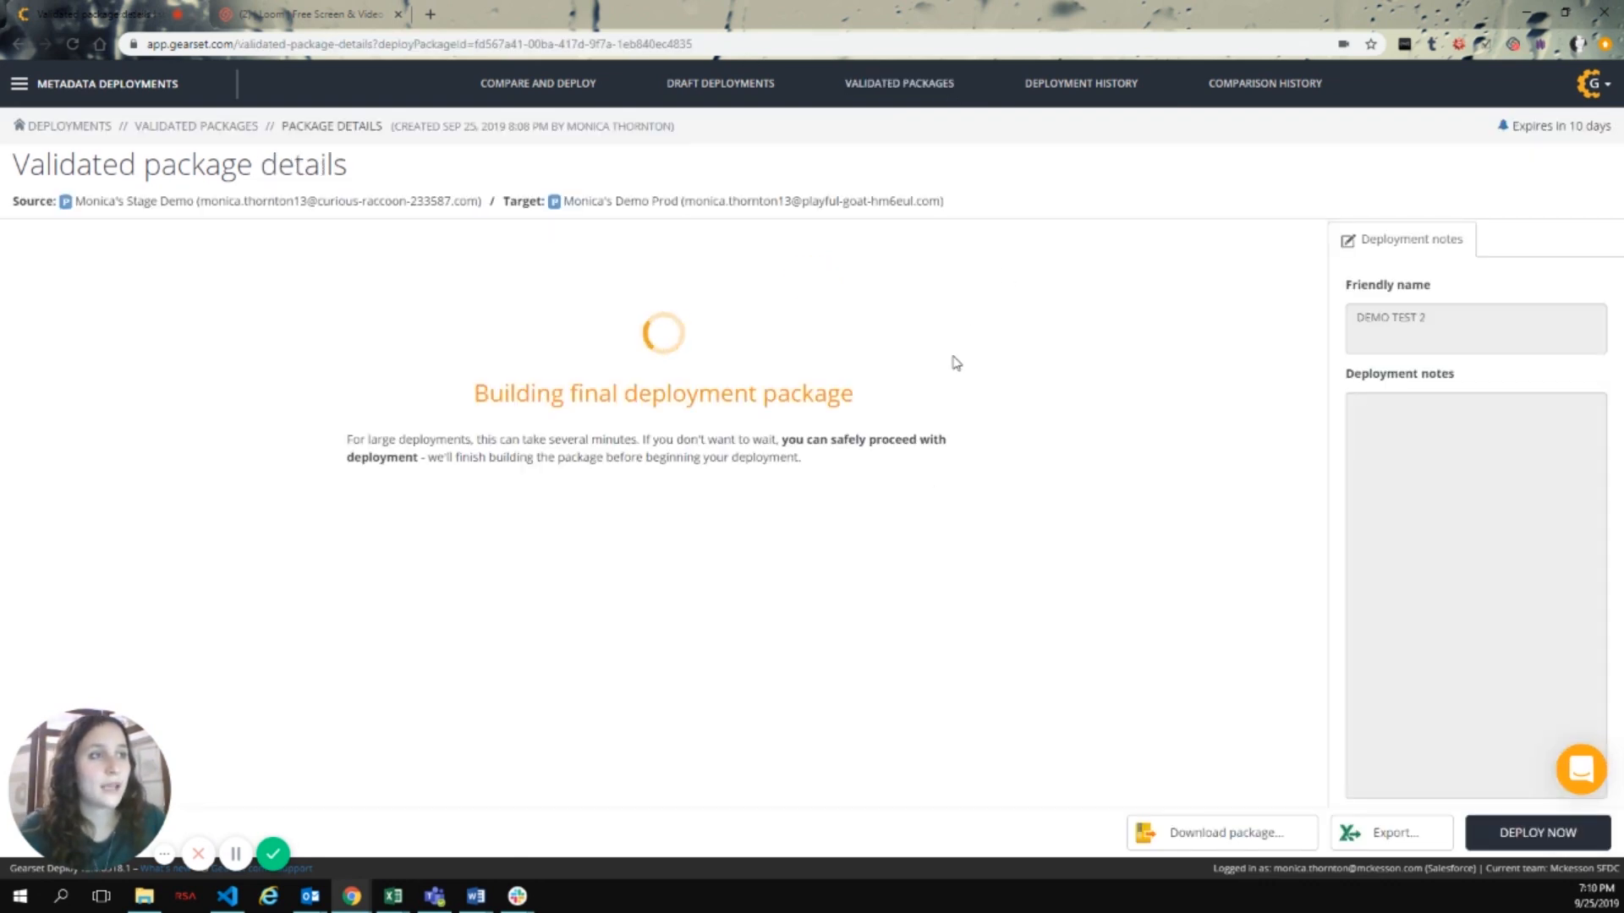
pyautogui.moveTo(829, 328)
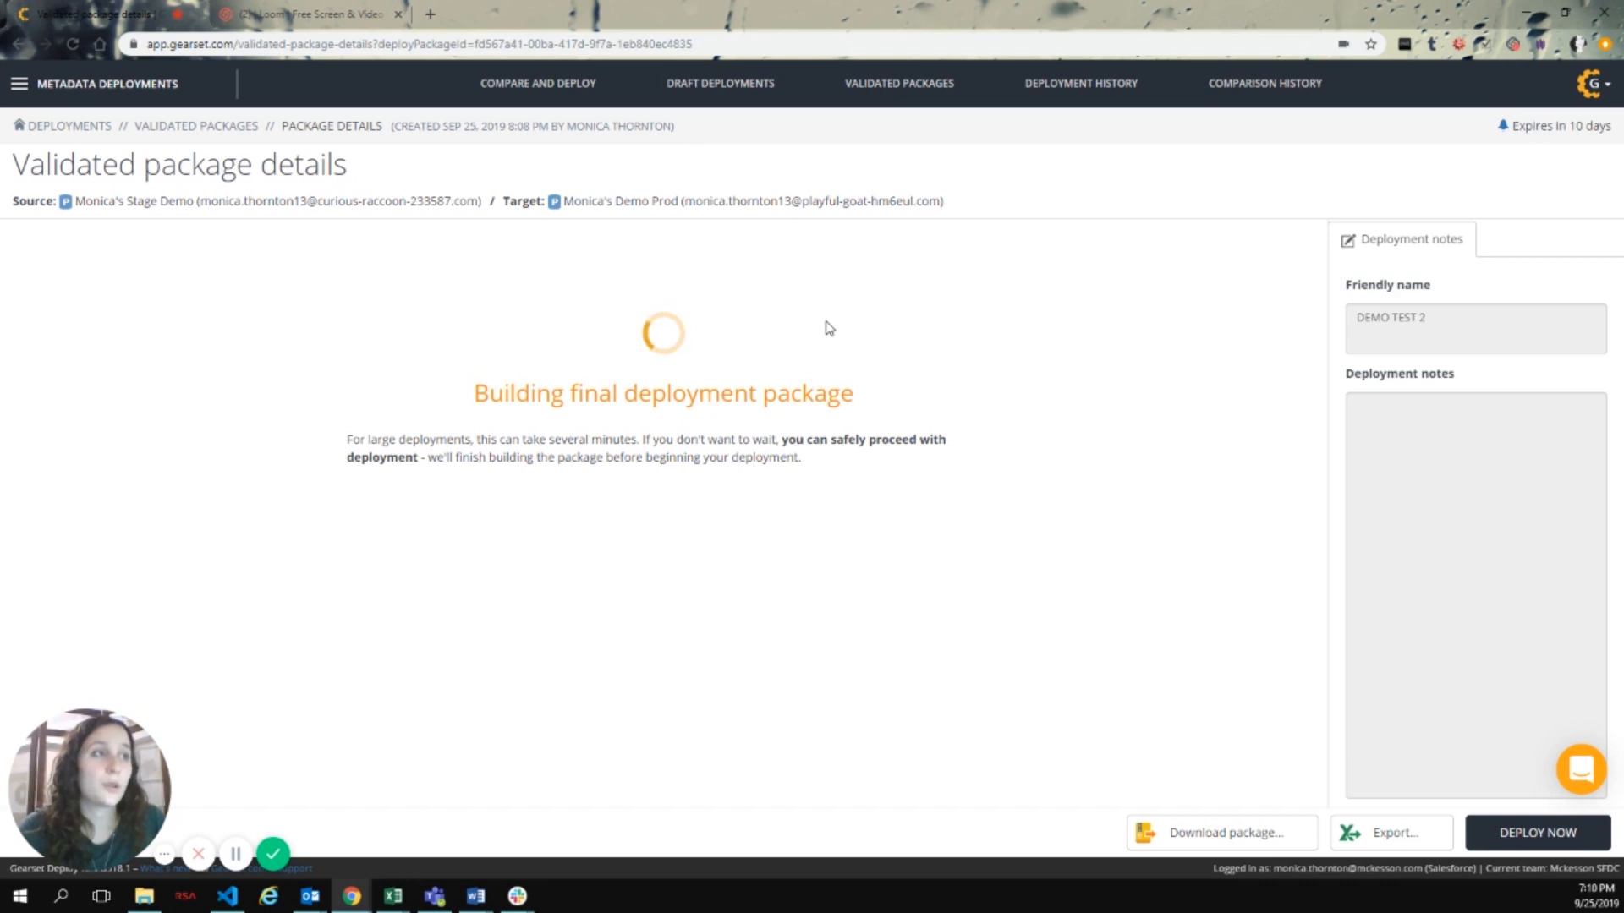